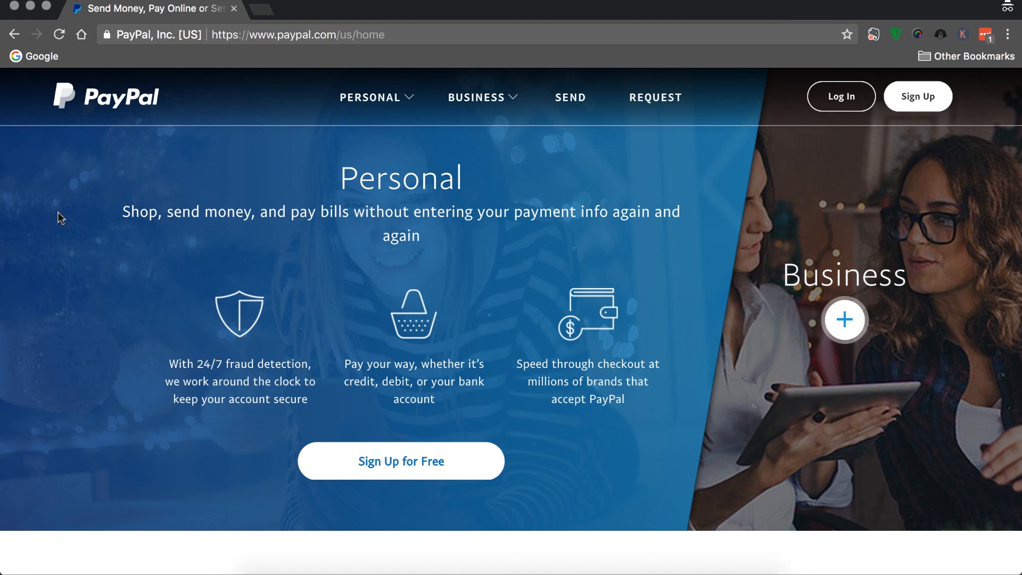
pyautogui.moveTo(225, 252)
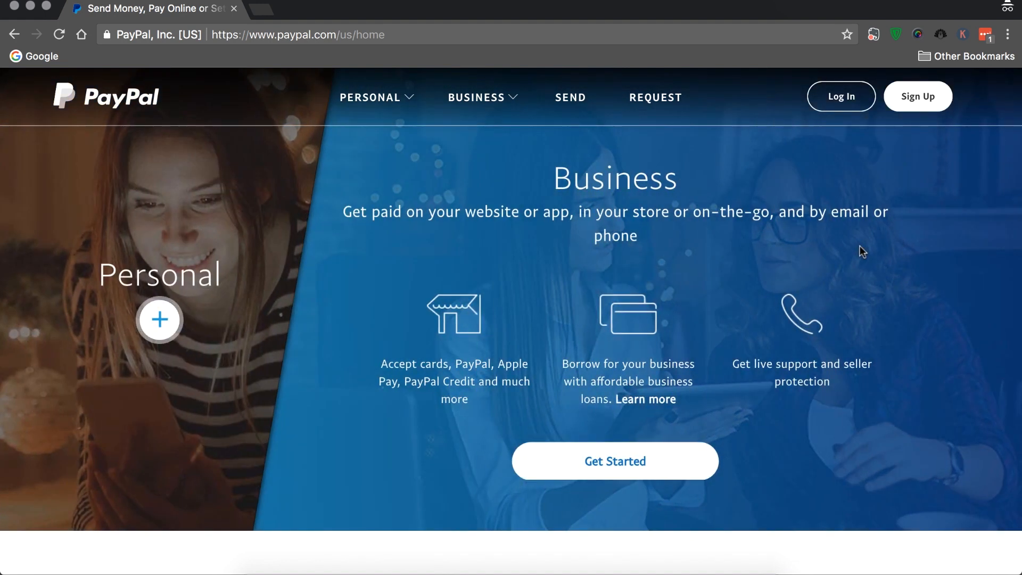
pyautogui.moveTo(680, 314)
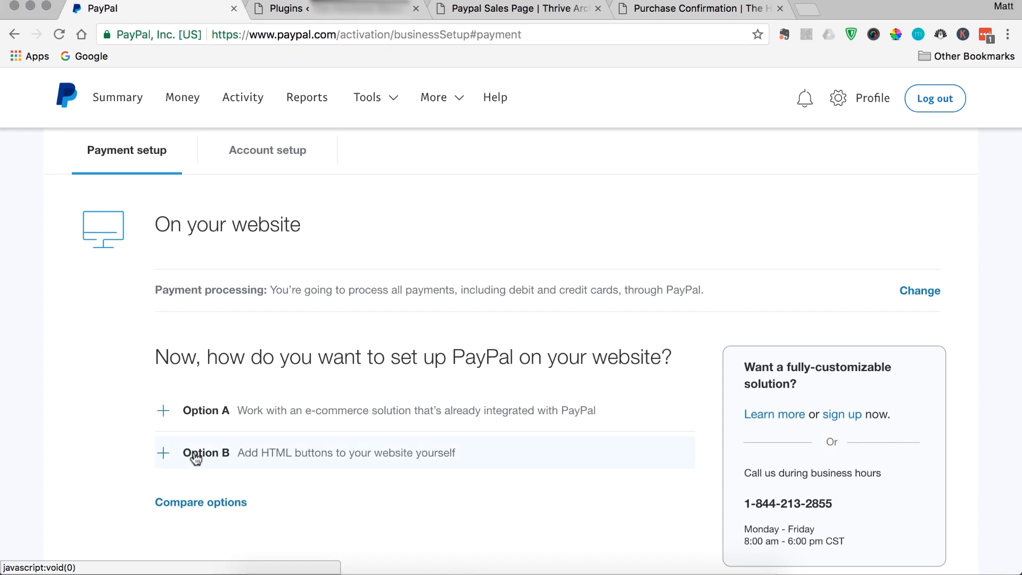
pyautogui.moveTo(324, 461)
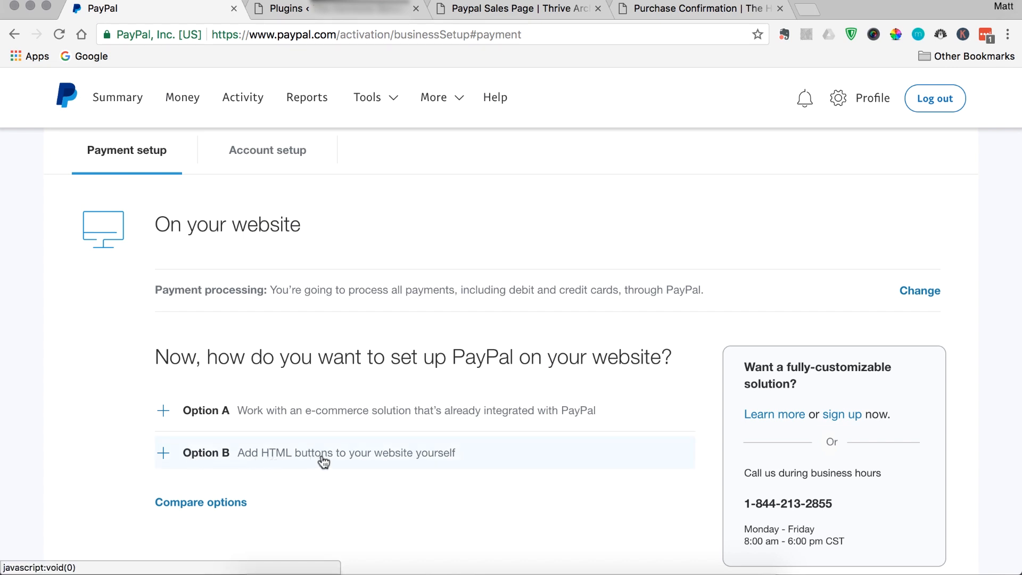
# Start a new PayPal payment button from Option B and choose the Buy Now type.
pyautogui.click(163, 452)
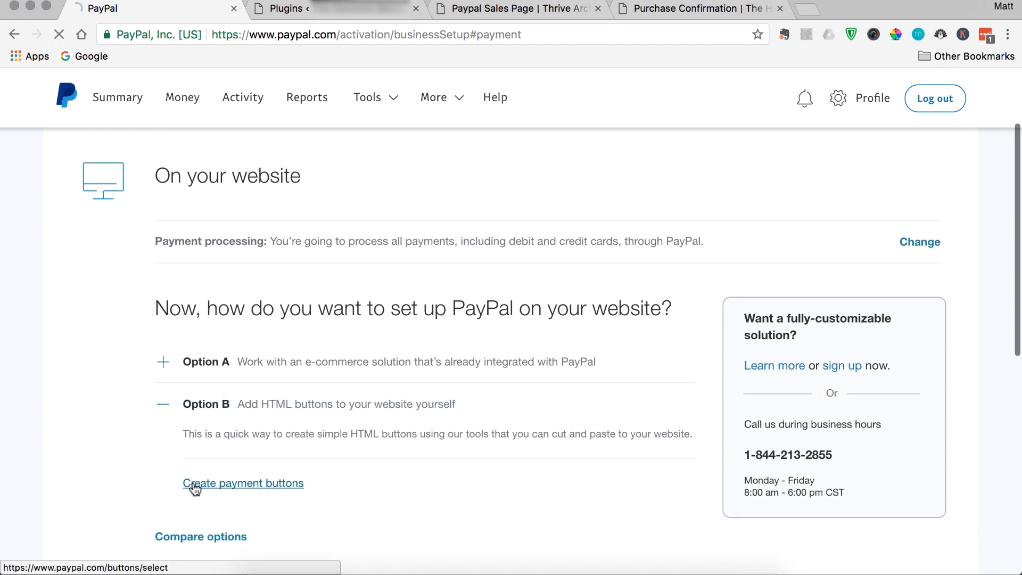
pyautogui.click(243, 482)
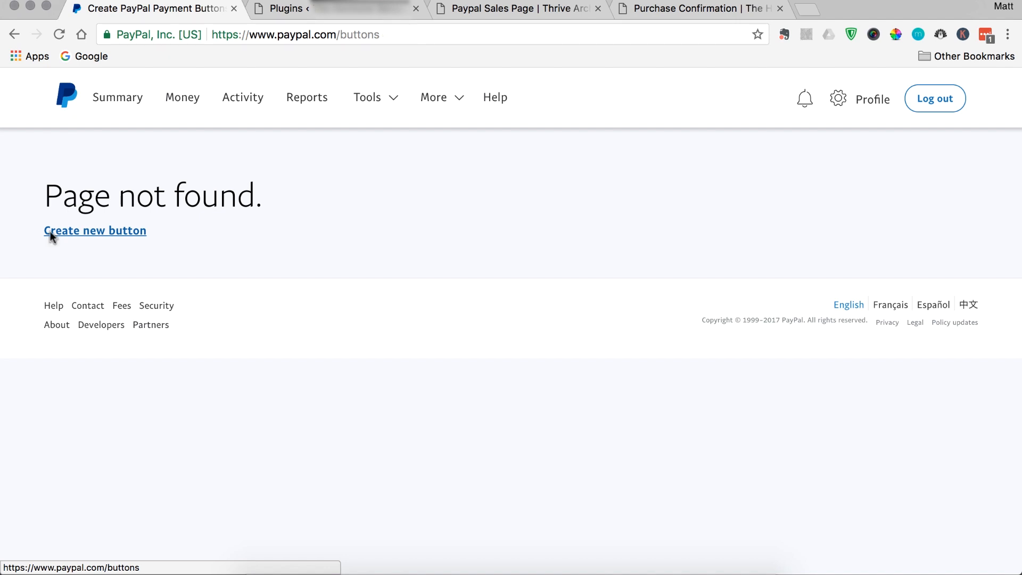
pyautogui.click(94, 230)
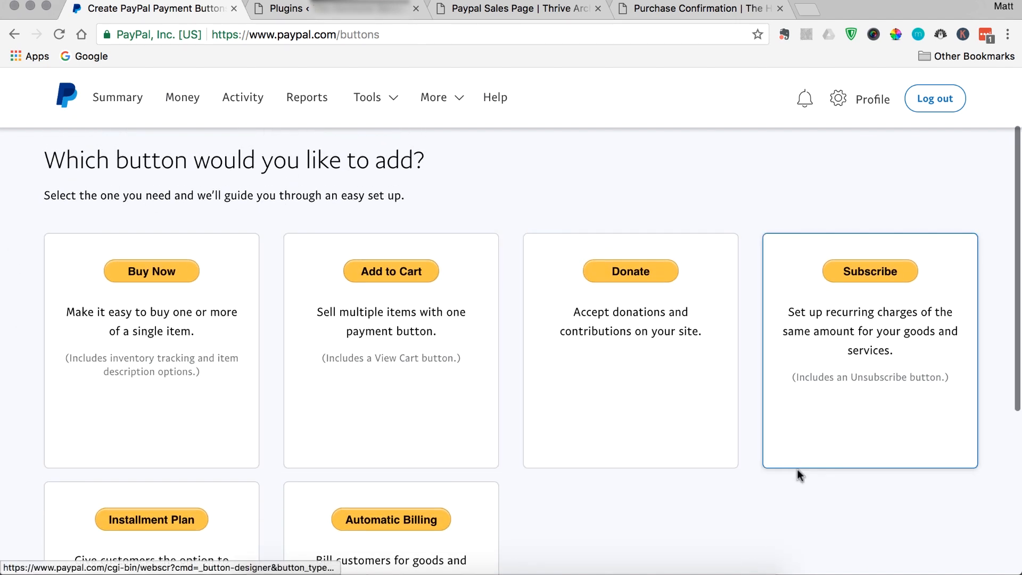
pyautogui.scroll(-3)
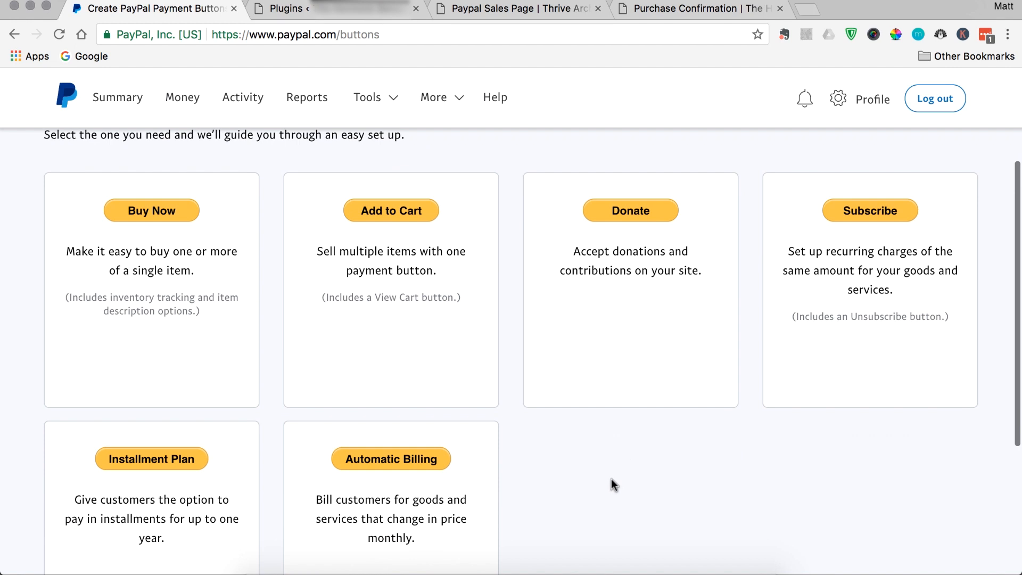
pyautogui.click(152, 210)
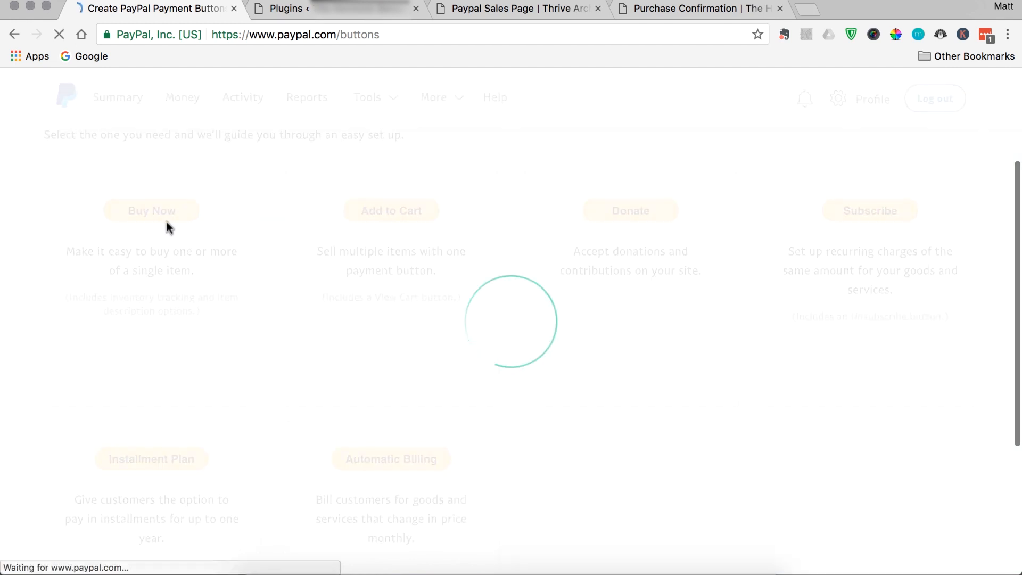
# Keep Buy Now selected as the button type.
pyautogui.click(151, 210)
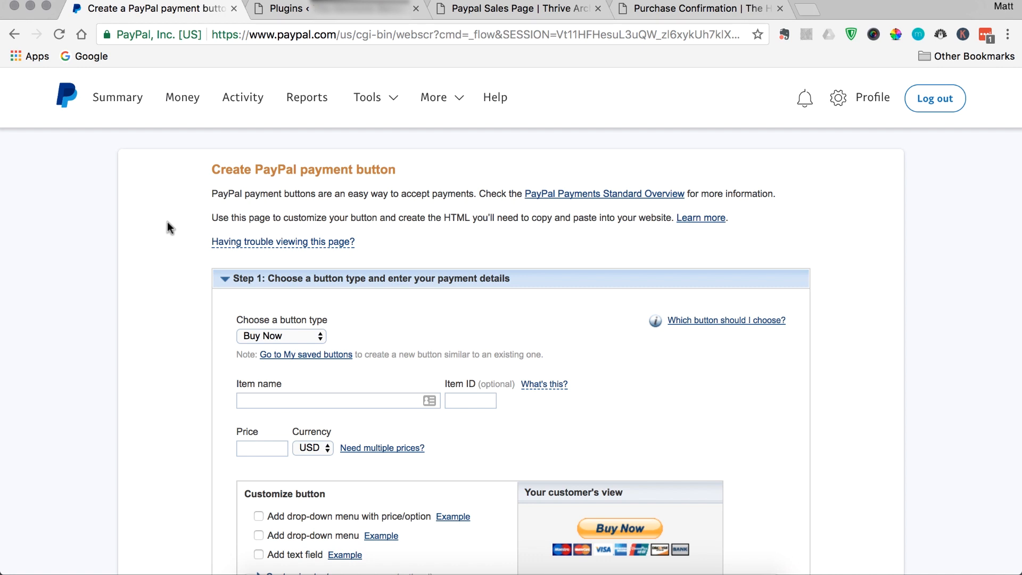
pyautogui.scroll(-3)
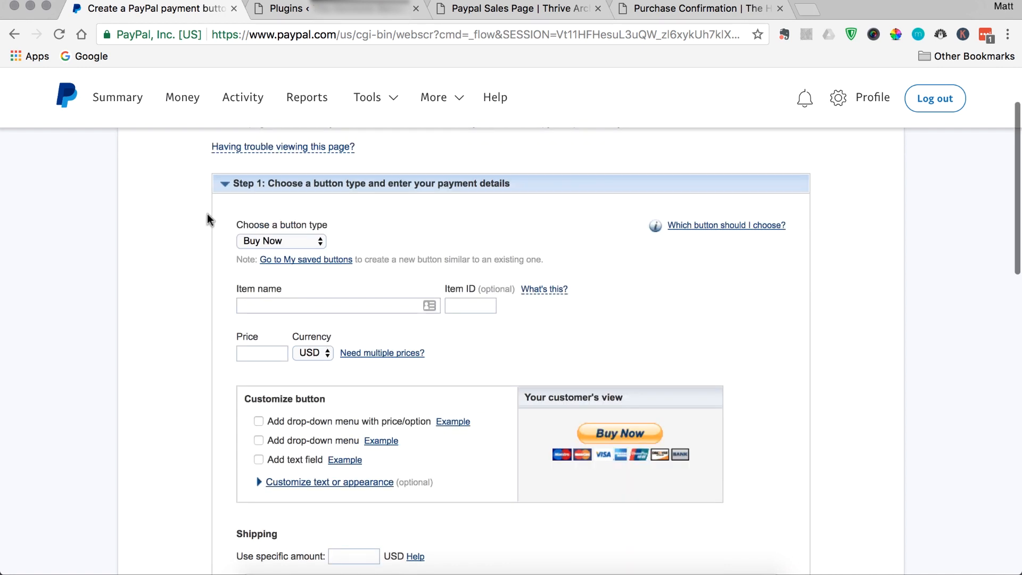
pyautogui.click(281, 240)
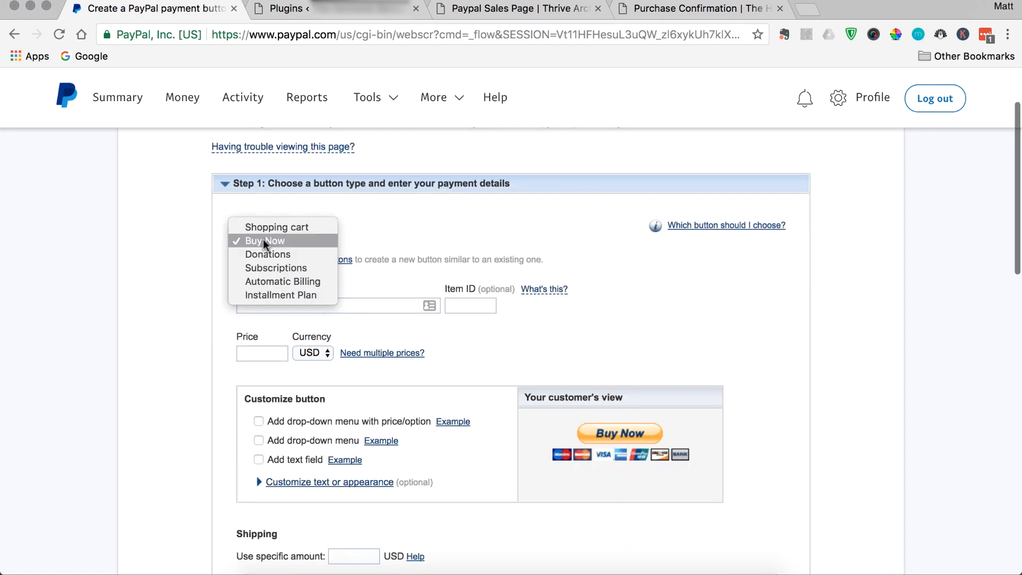
pyautogui.click(267, 240)
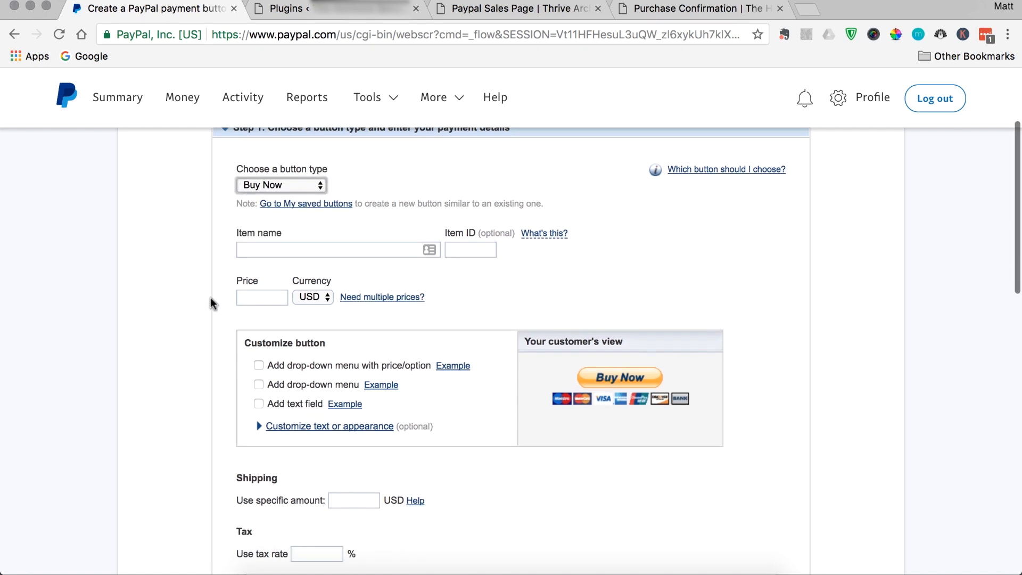
# Enter item name AcroYoga Fundamentals eBook, item ID 1001 and price 27.99 USD.
pyautogui.click(332, 246)
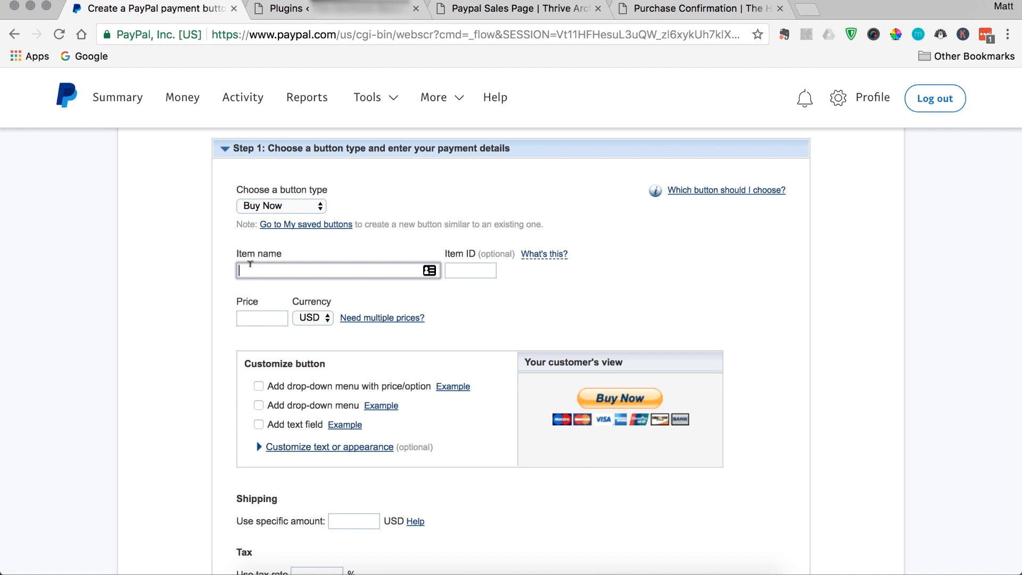
pyautogui.write('AcroYoga Fundamentals eBook')
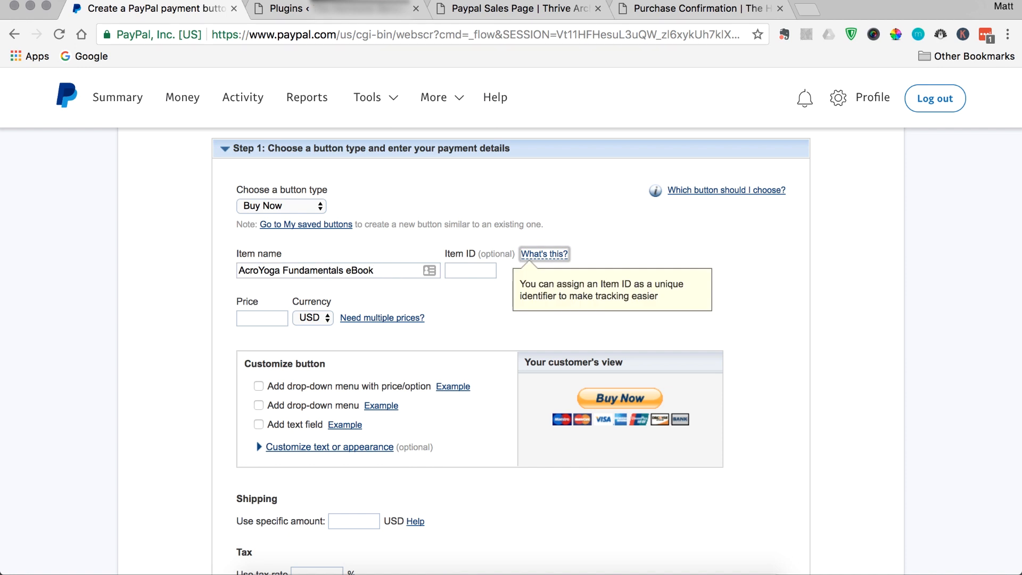
pyautogui.click(470, 270)
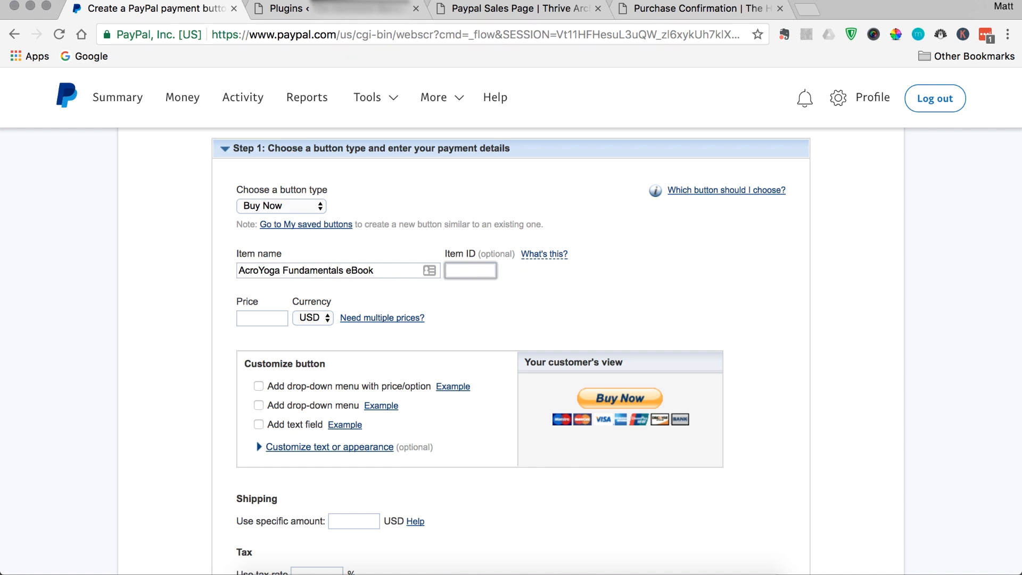
pyautogui.write('1')
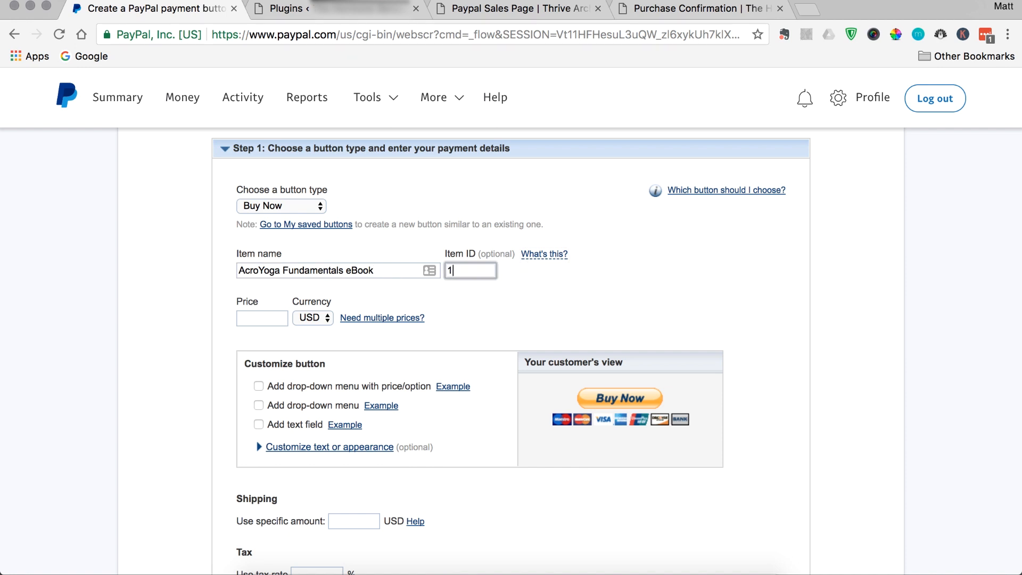
pyautogui.write('001')
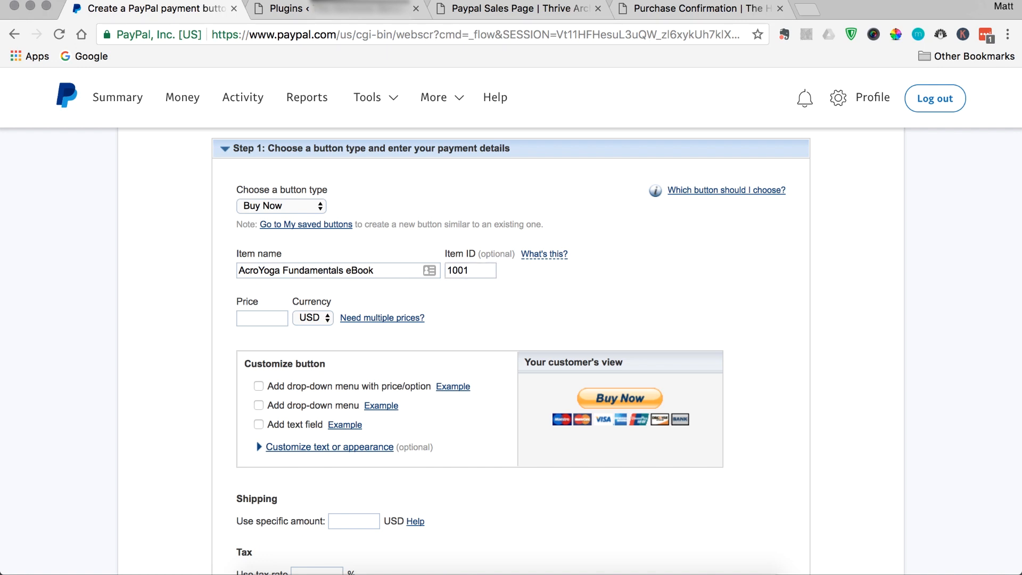
pyautogui.click(261, 318)
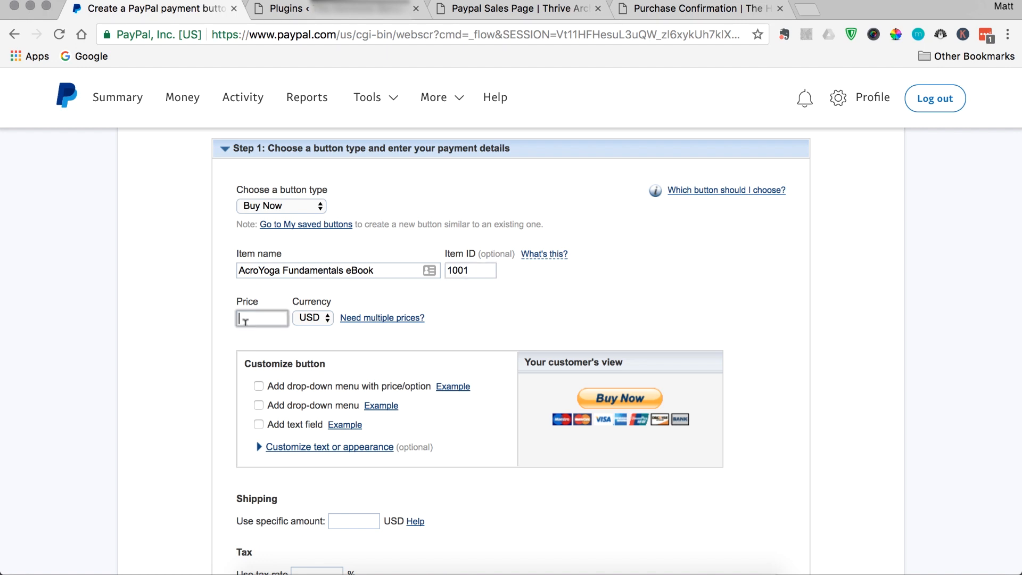
pyautogui.write('27')
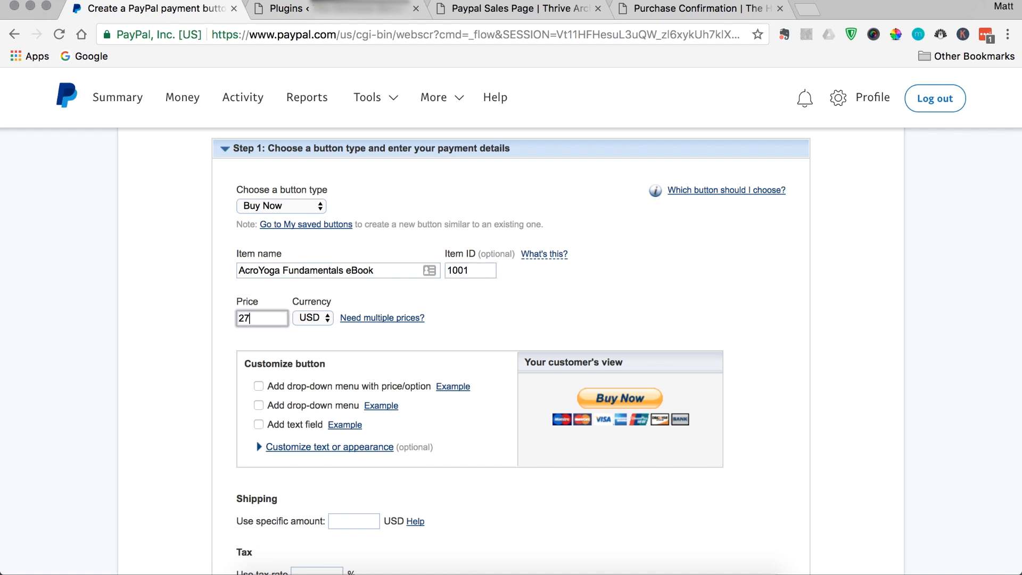
pyautogui.write('.99')
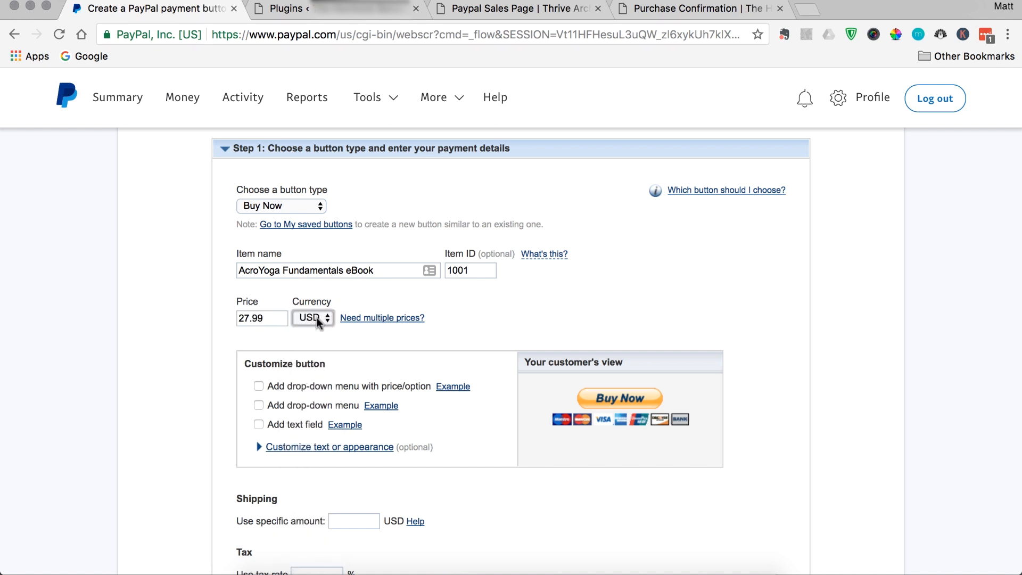
pyautogui.scroll(-3)
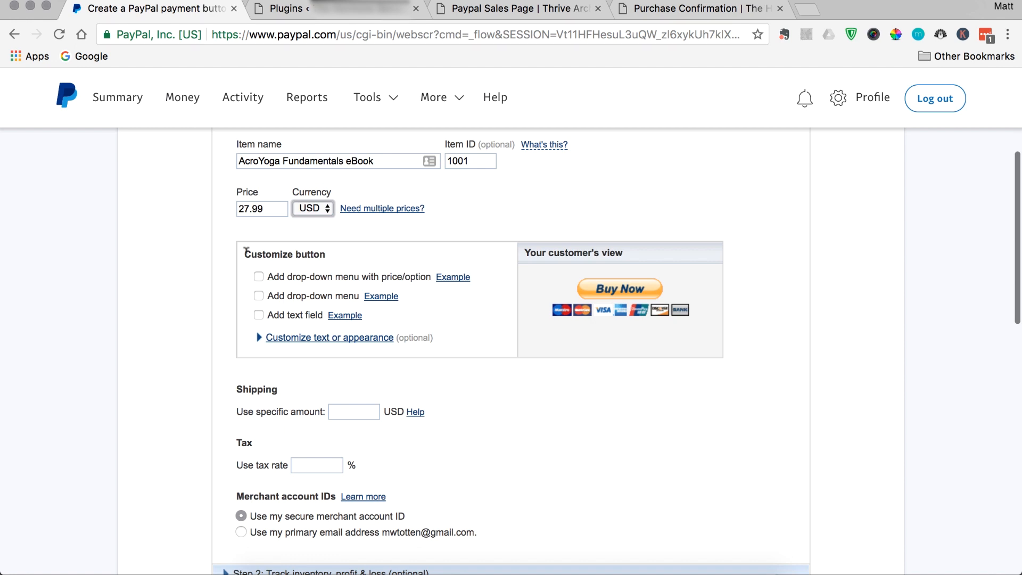
pyautogui.moveTo(331, 266)
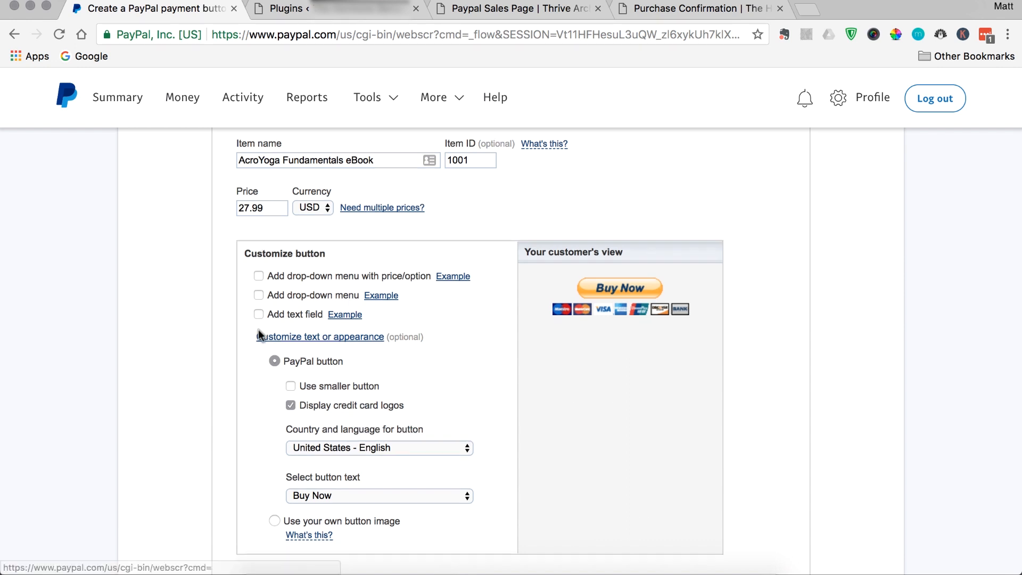
# Keep the full-size card-logo button, leave shipping and tax blank, and use the secure merchant ID.
pyautogui.scroll(-3)
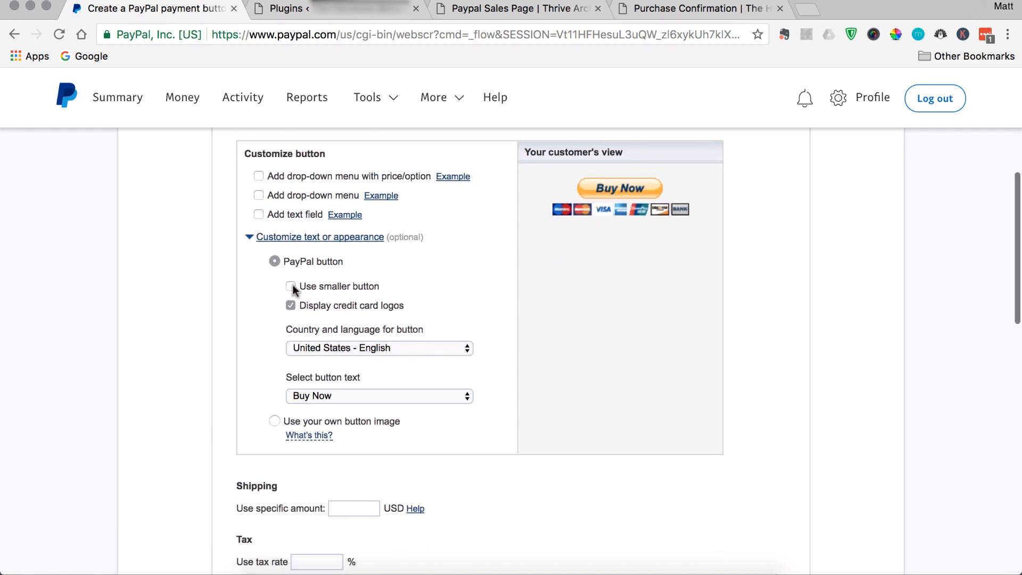
pyautogui.click(291, 286)
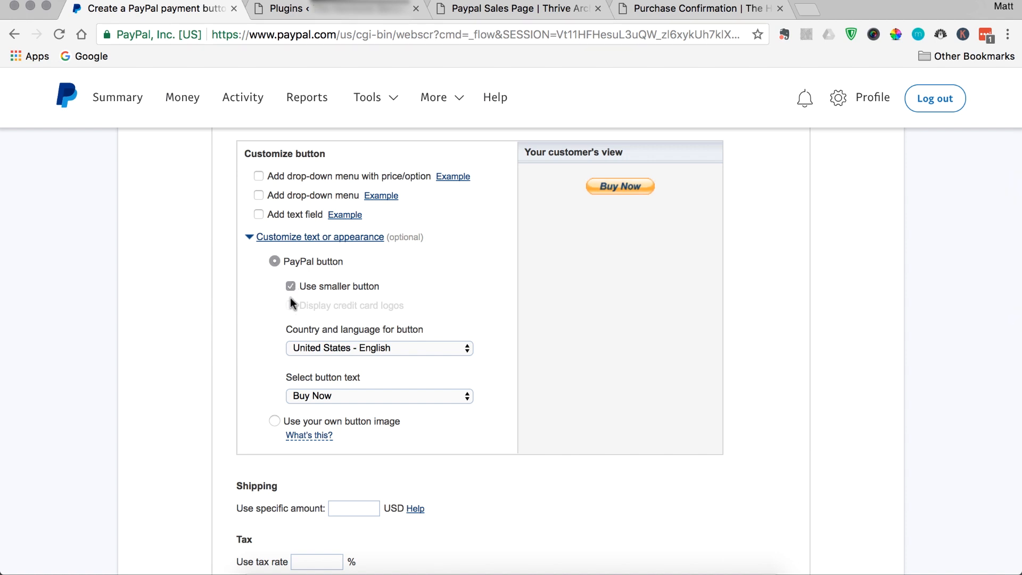
pyautogui.click(290, 305)
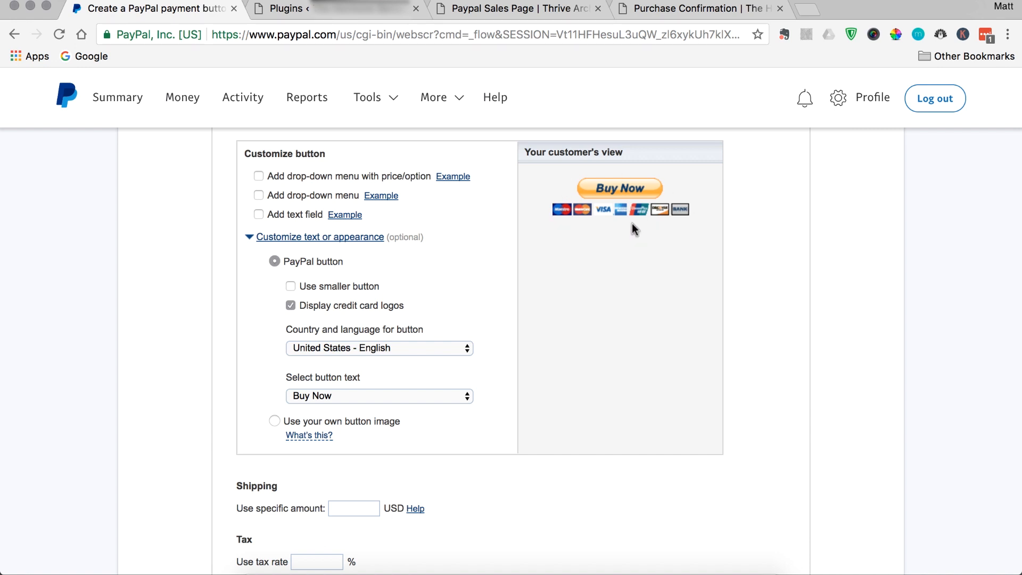
pyautogui.moveTo(260, 404)
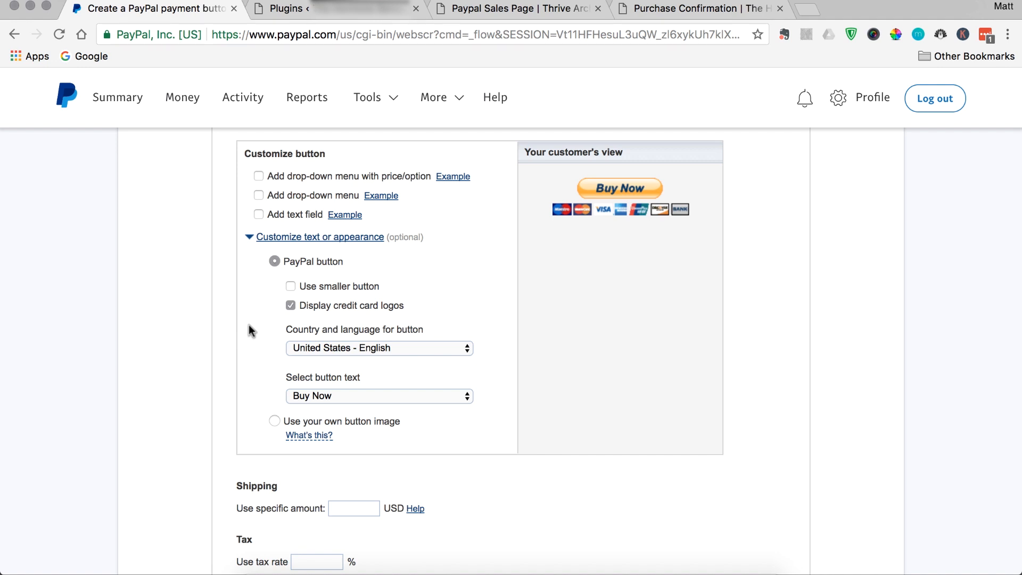
pyautogui.moveTo(250, 258)
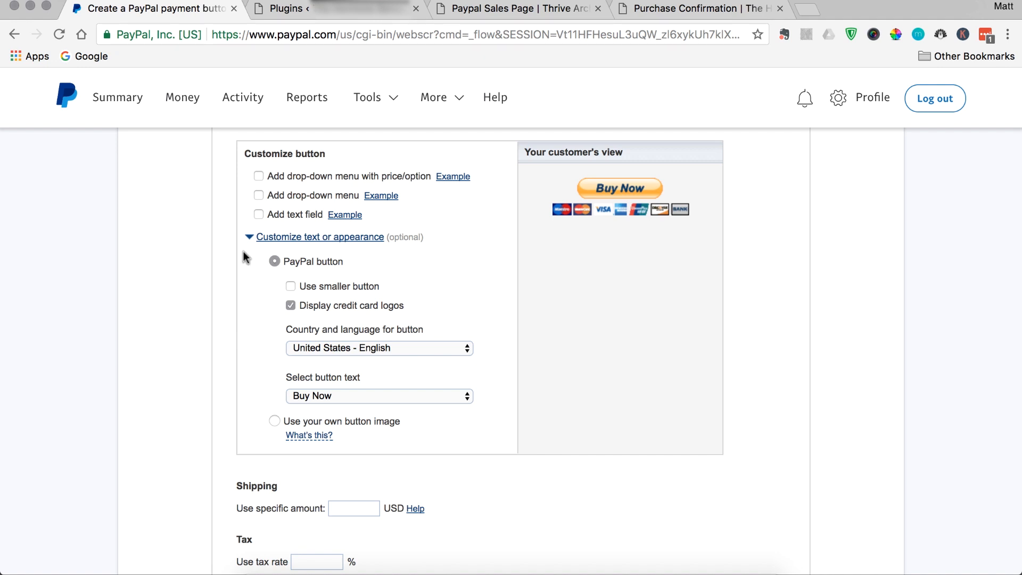
pyautogui.click(319, 236)
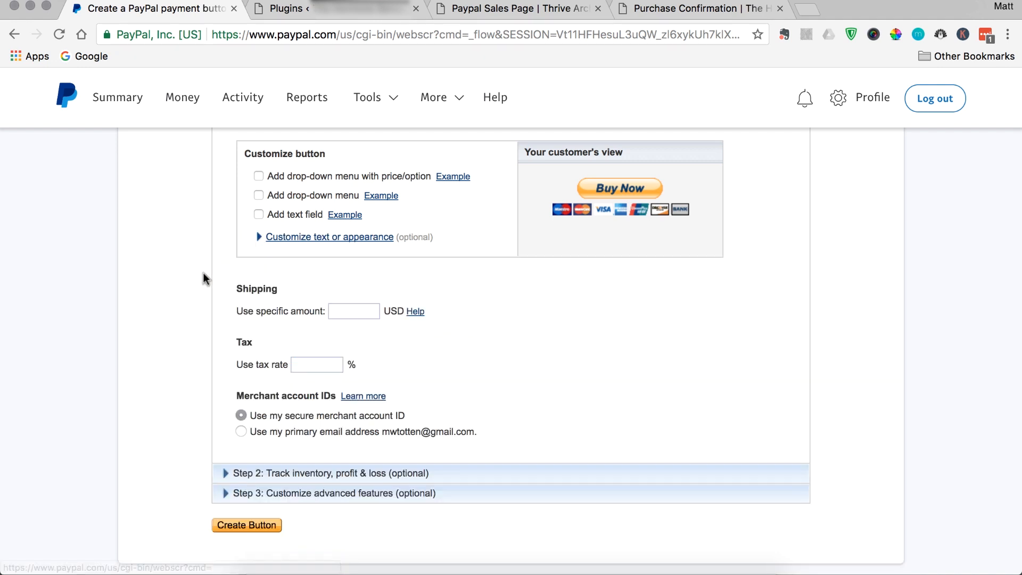
pyautogui.moveTo(228, 311)
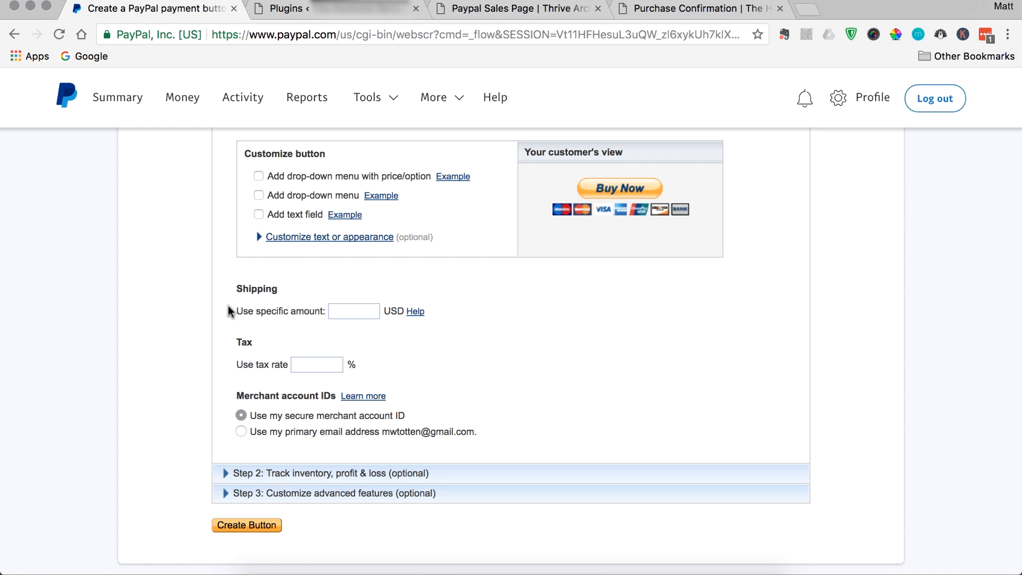
pyautogui.moveTo(228, 313)
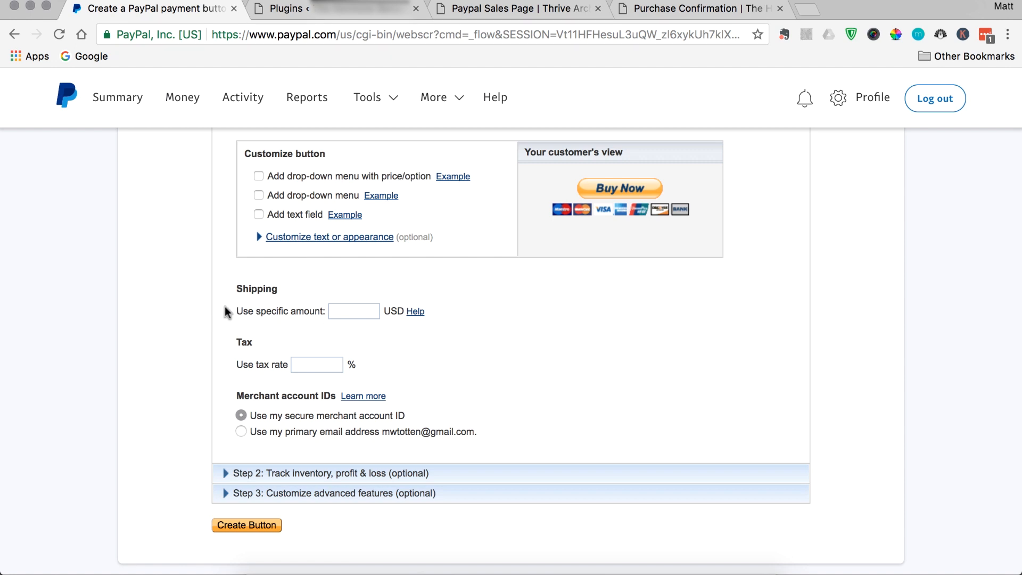
pyautogui.scroll(-3)
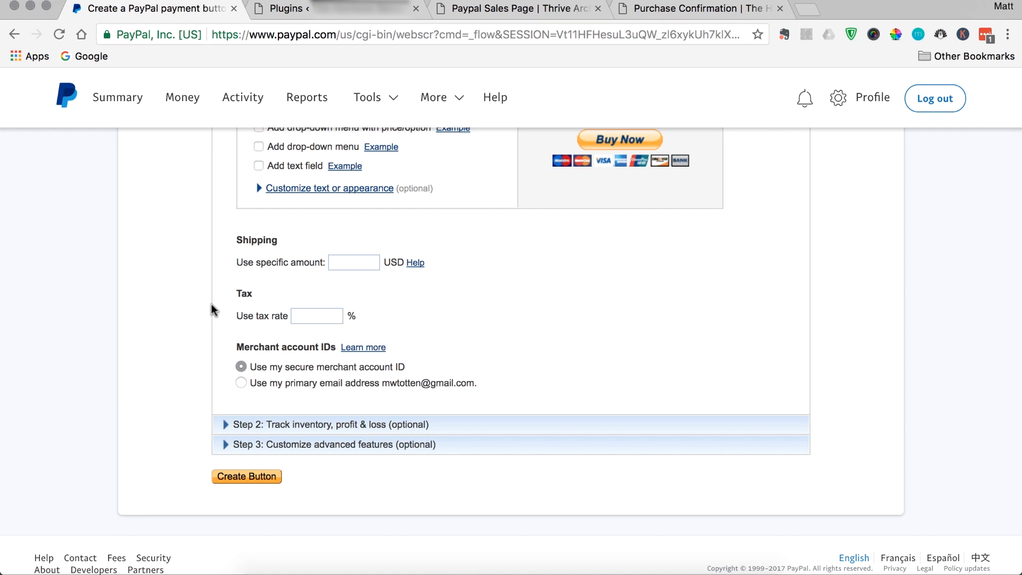
pyautogui.moveTo(235, 322)
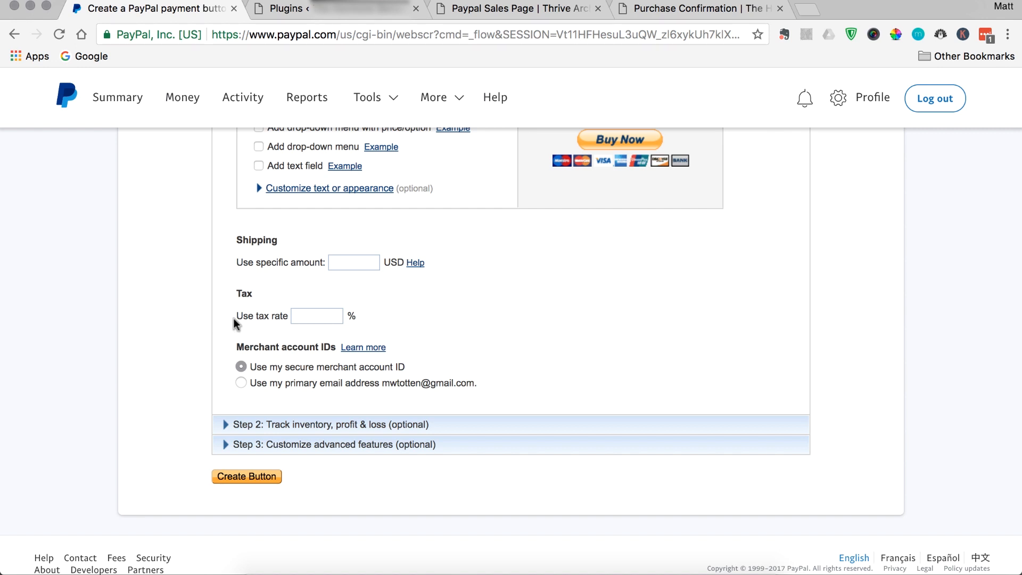
pyautogui.click(316, 316)
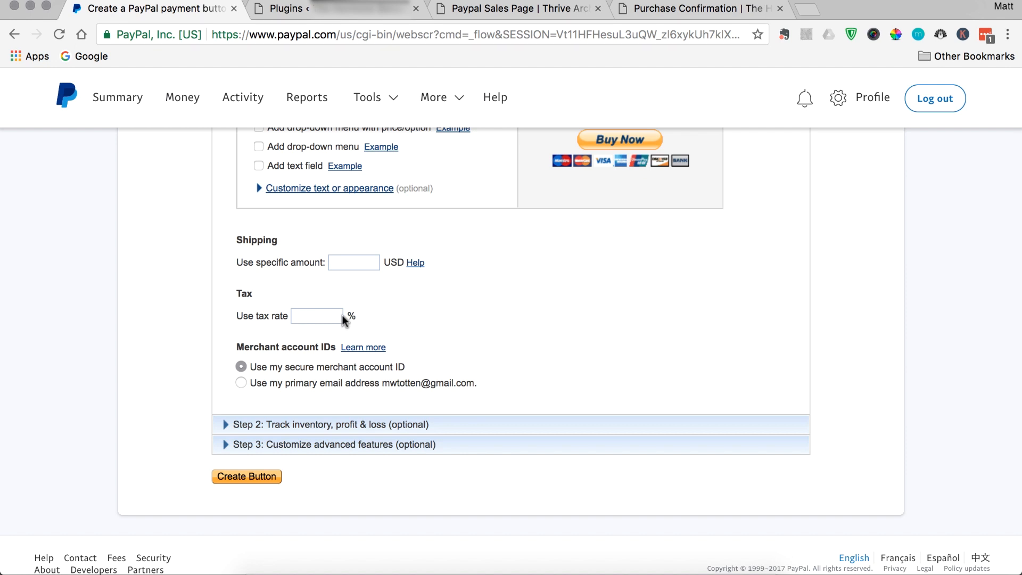
pyautogui.scroll(-3)
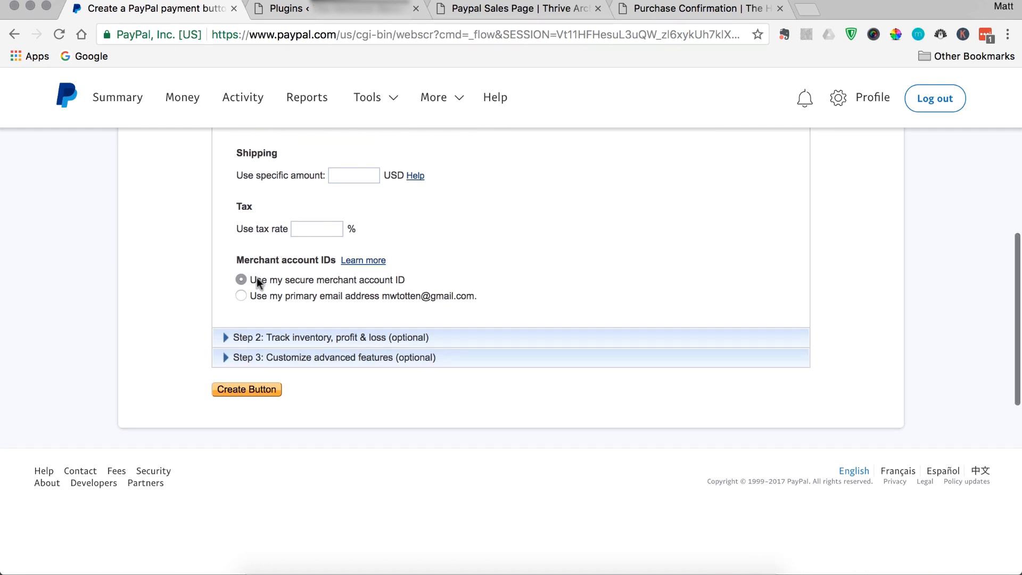
pyautogui.moveTo(365, 287)
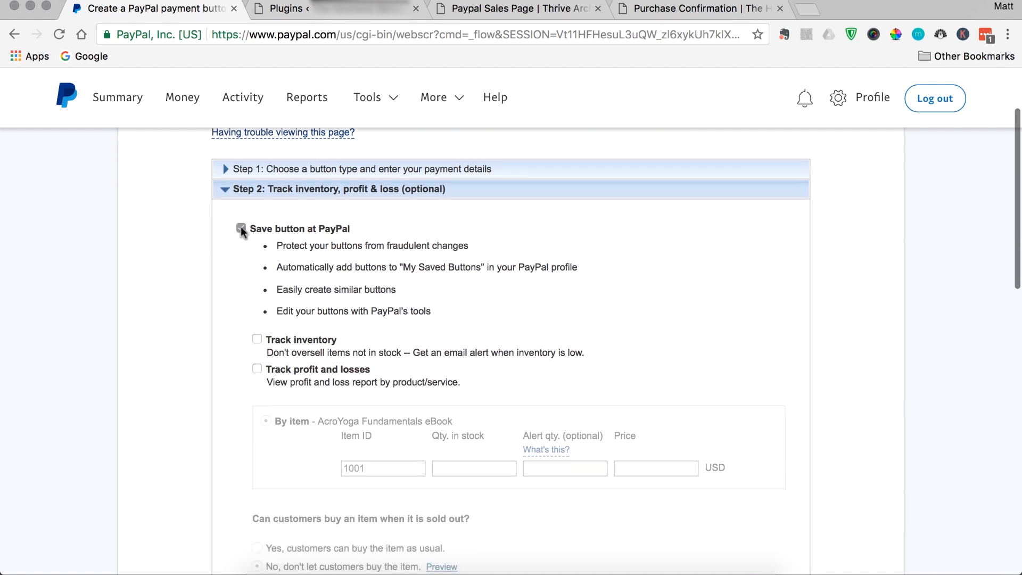
# Keep 'Save button at PayPal' checked, with inventory and profit-and-loss tracking unchecked.
pyautogui.click(241, 229)
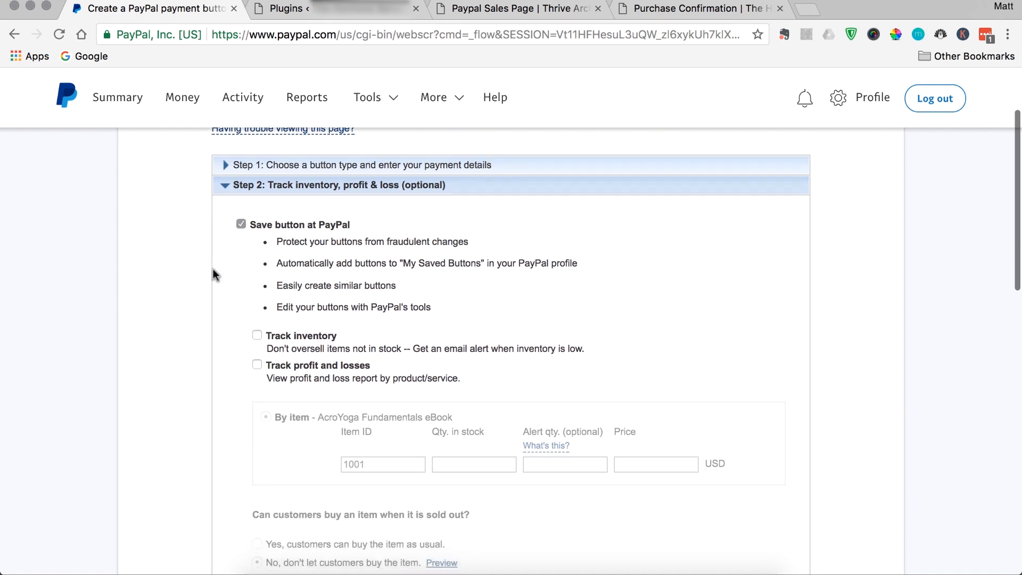
pyautogui.scroll(-3)
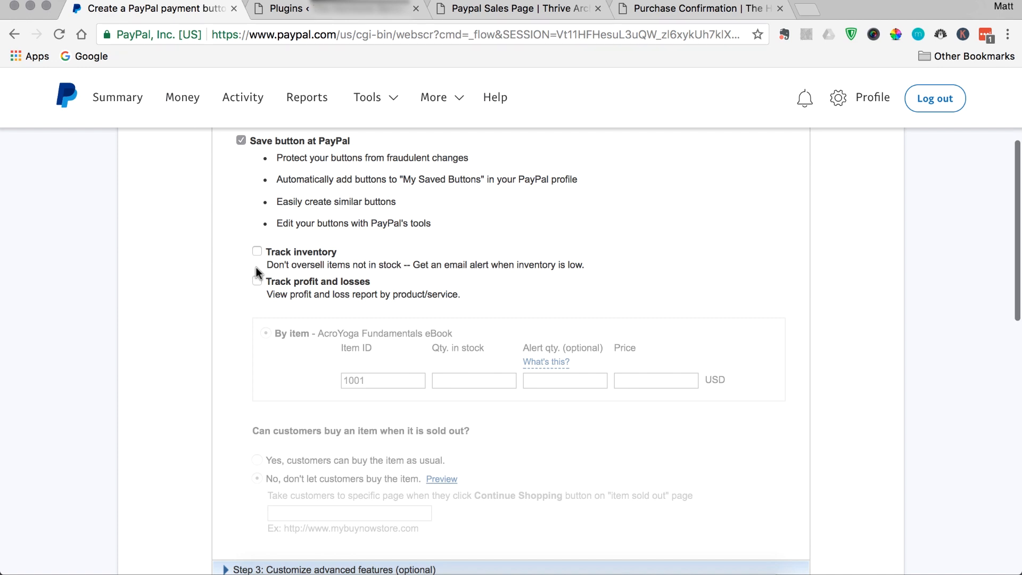
pyautogui.moveTo(224, 310)
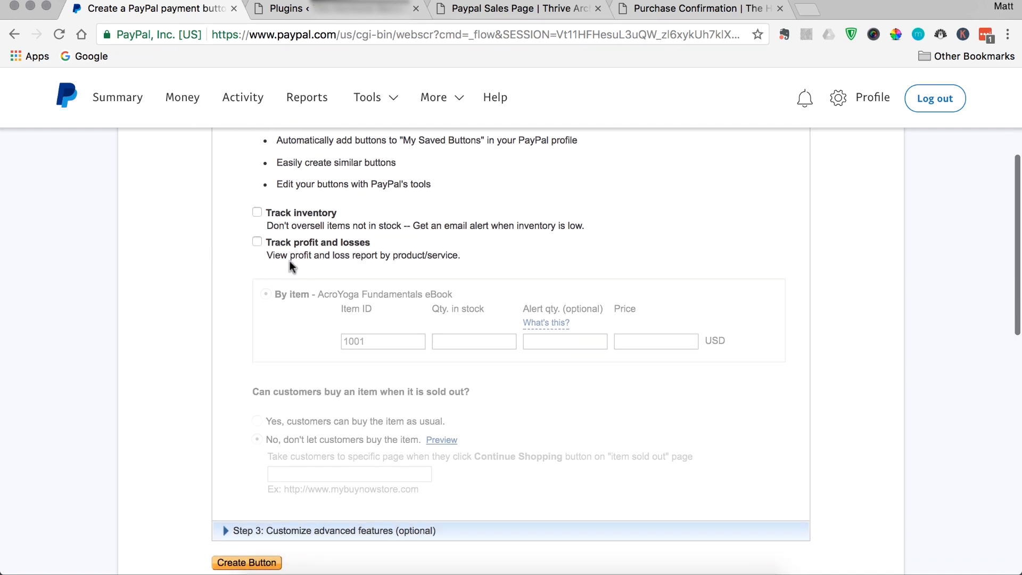
pyautogui.moveTo(186, 327)
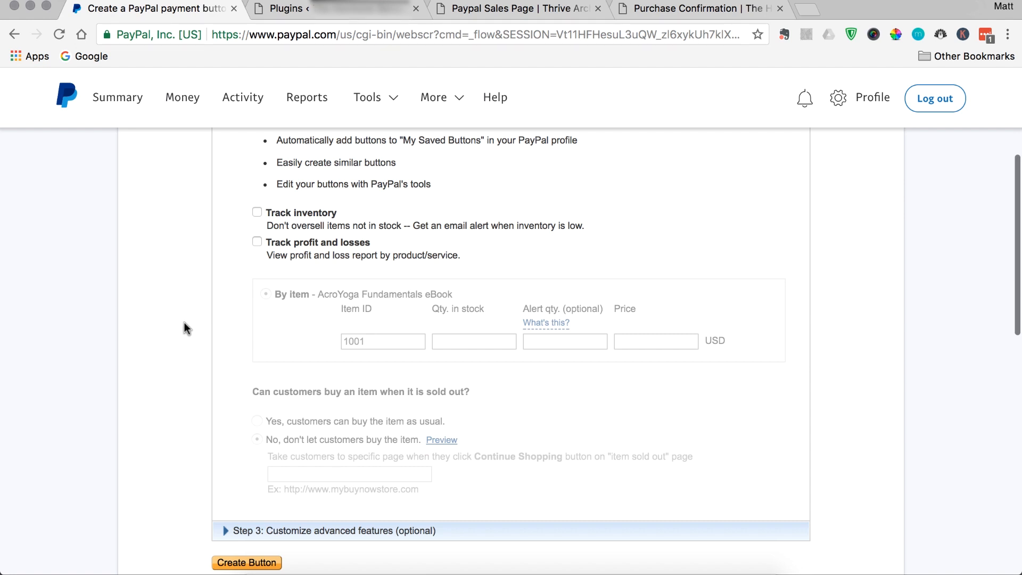
pyautogui.scroll(-3)
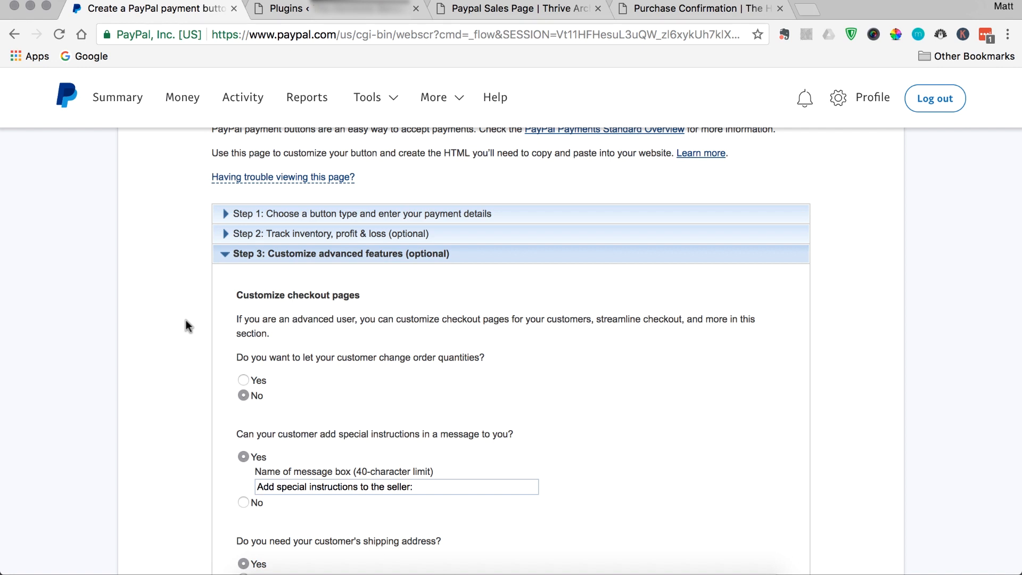
# Set quantity changes, special instructions and shipping address requests all to No.
pyautogui.scroll(-3)
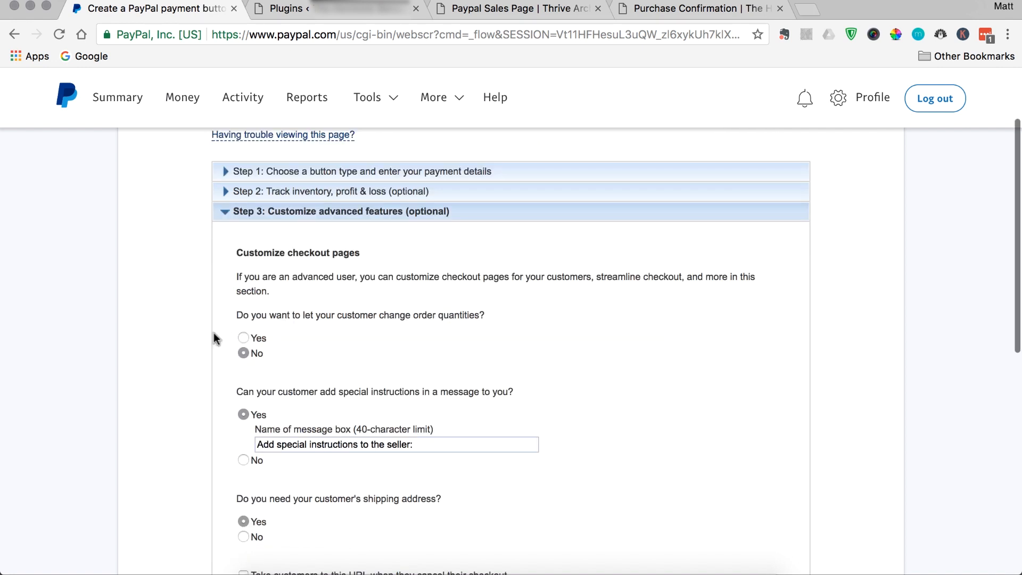
pyautogui.moveTo(207, 336)
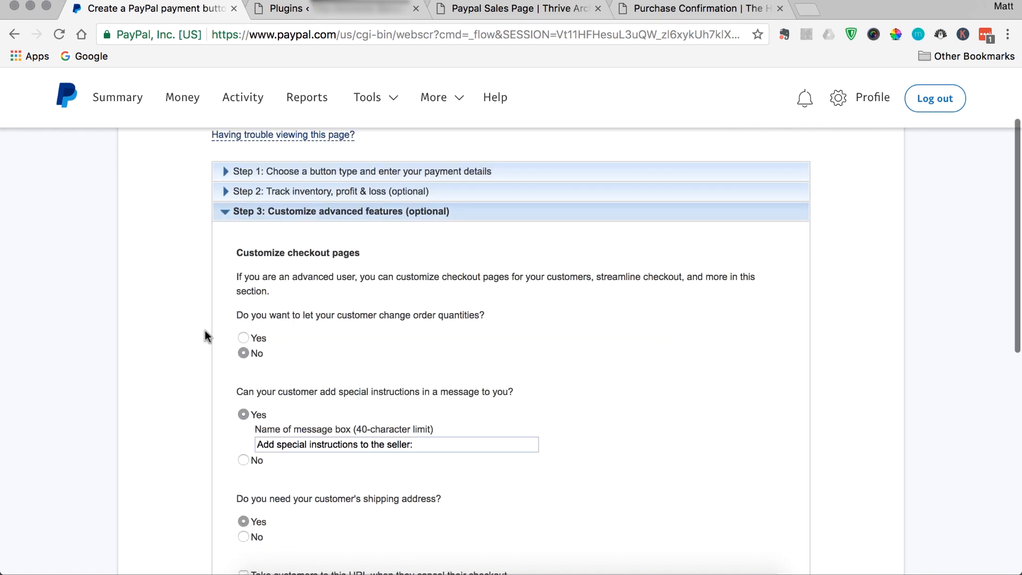
pyautogui.scroll(-3)
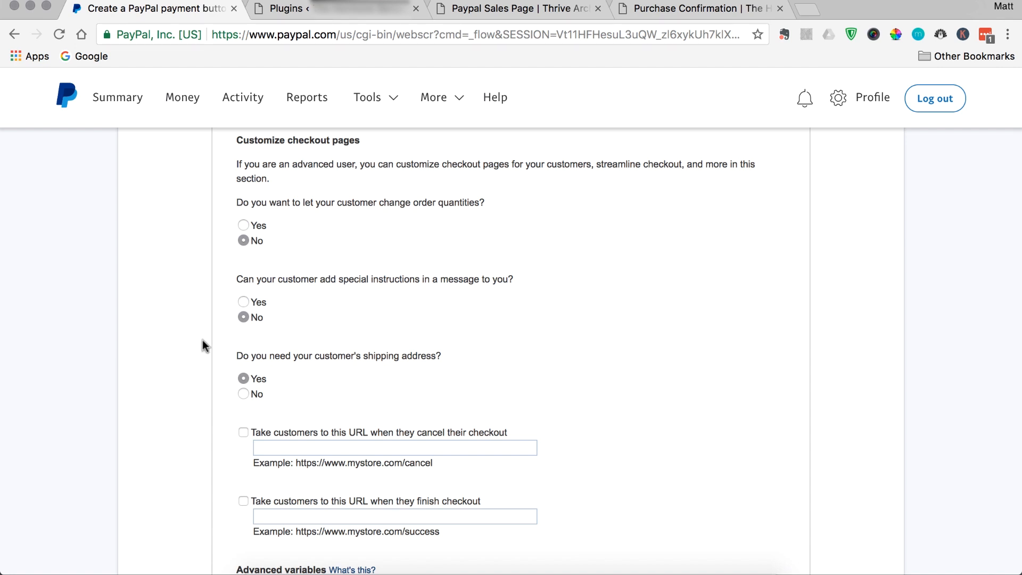
pyautogui.scroll(-3)
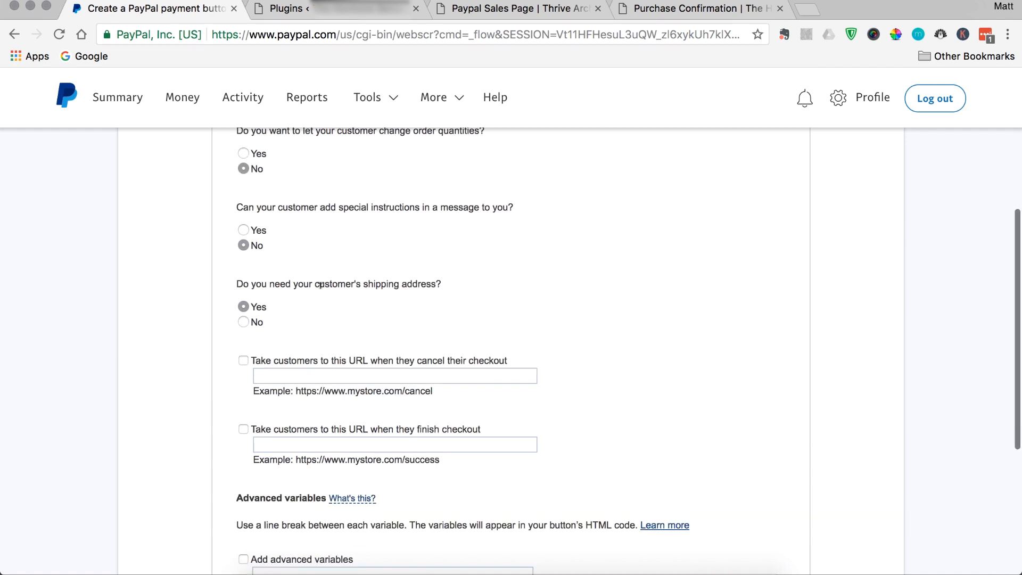
pyautogui.click(243, 322)
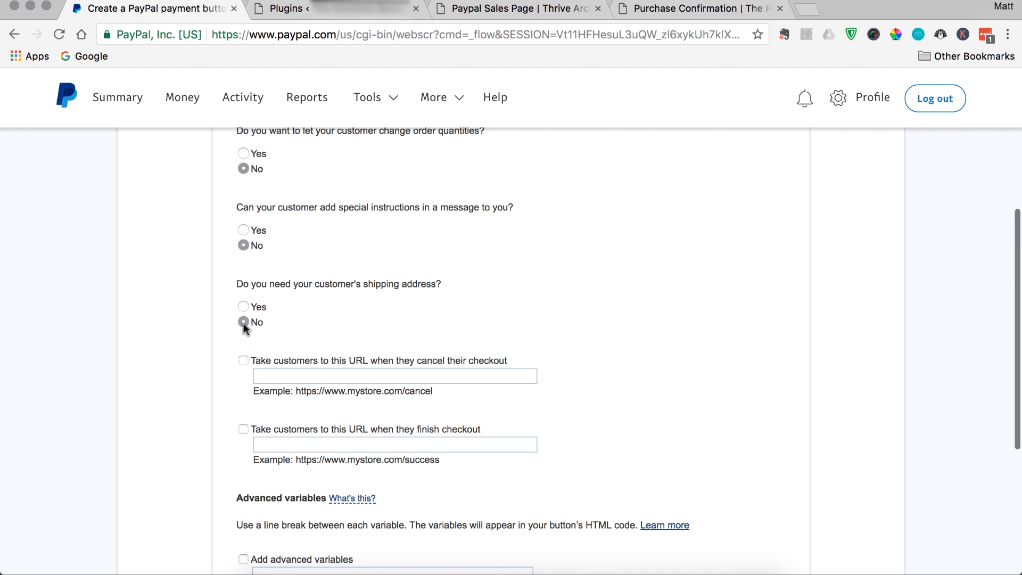
pyautogui.scroll(-3)
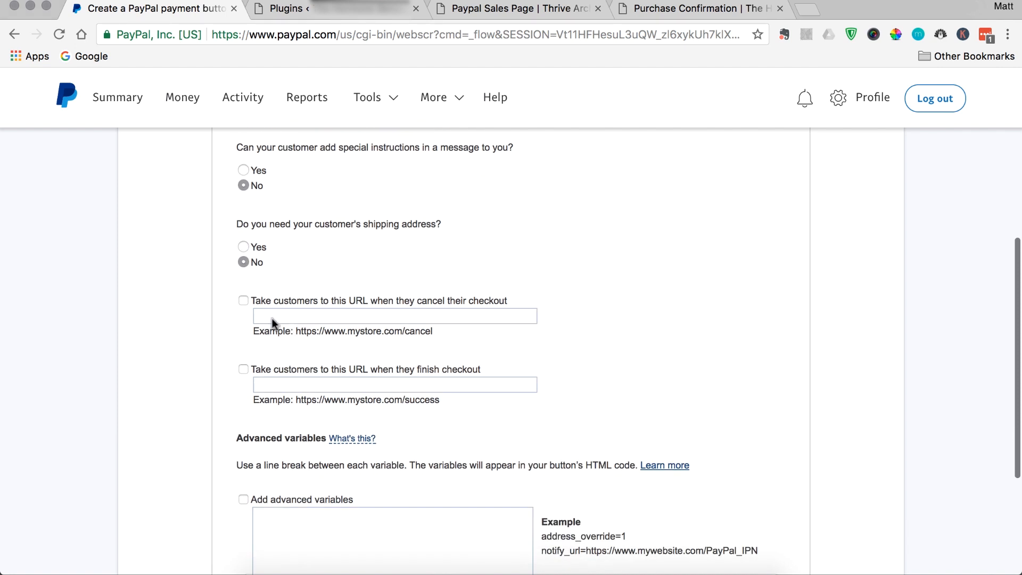
pyautogui.moveTo(338, 319)
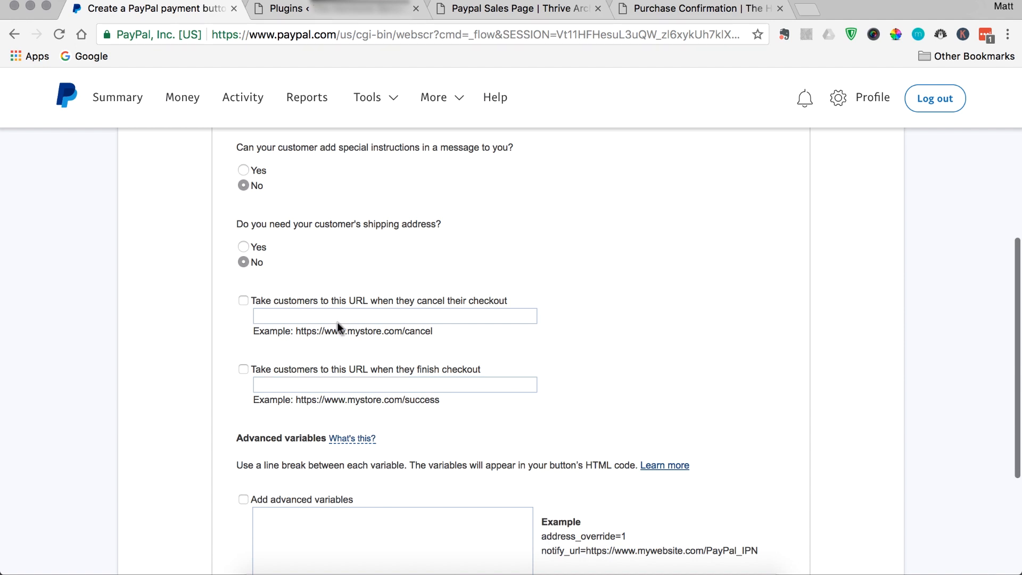
pyautogui.moveTo(247, 322)
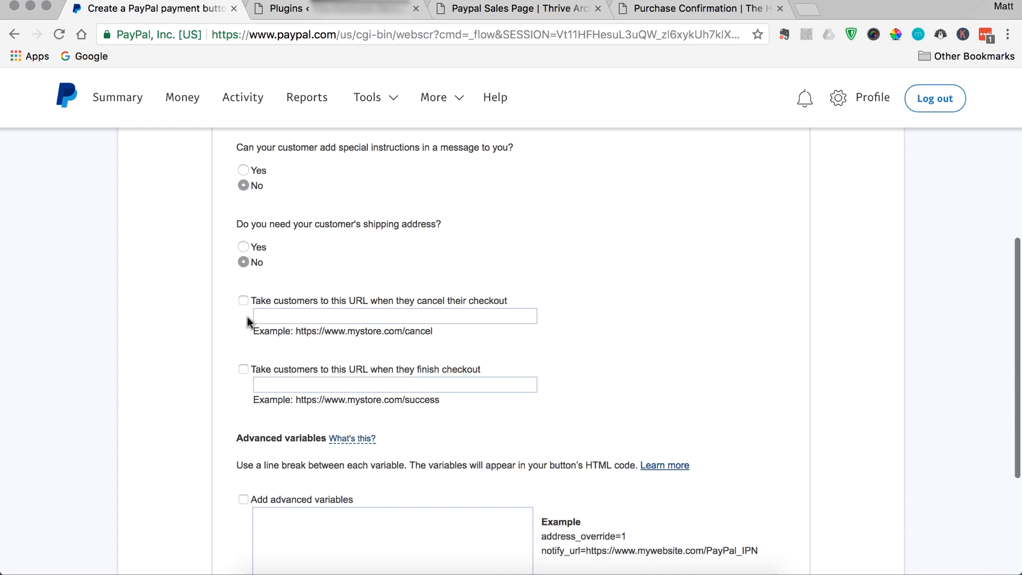
# Enable redirect URLs for both cancelled and finished checkouts, leaving the address fields empty.
pyautogui.click(244, 300)
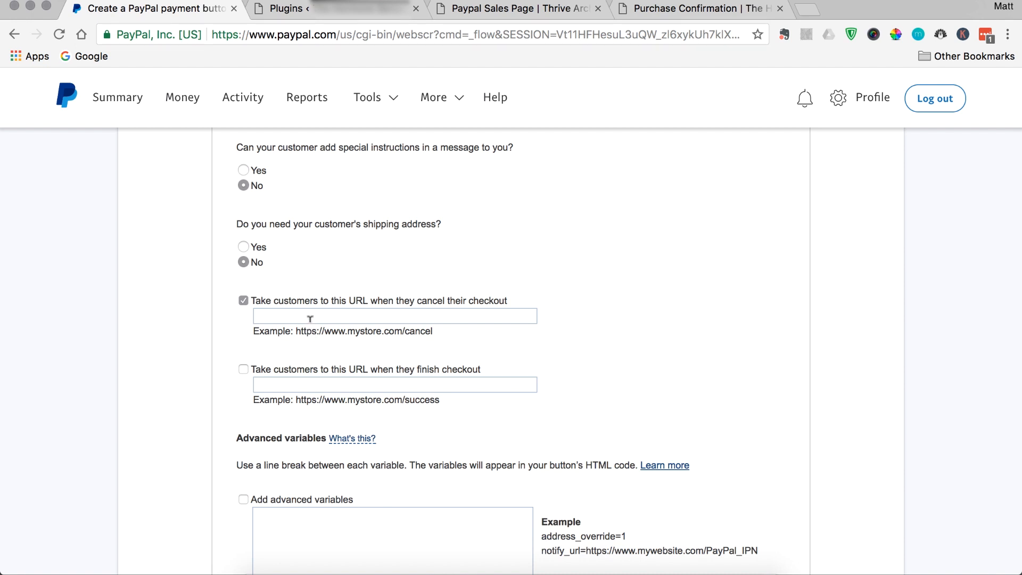
pyautogui.click(395, 316)
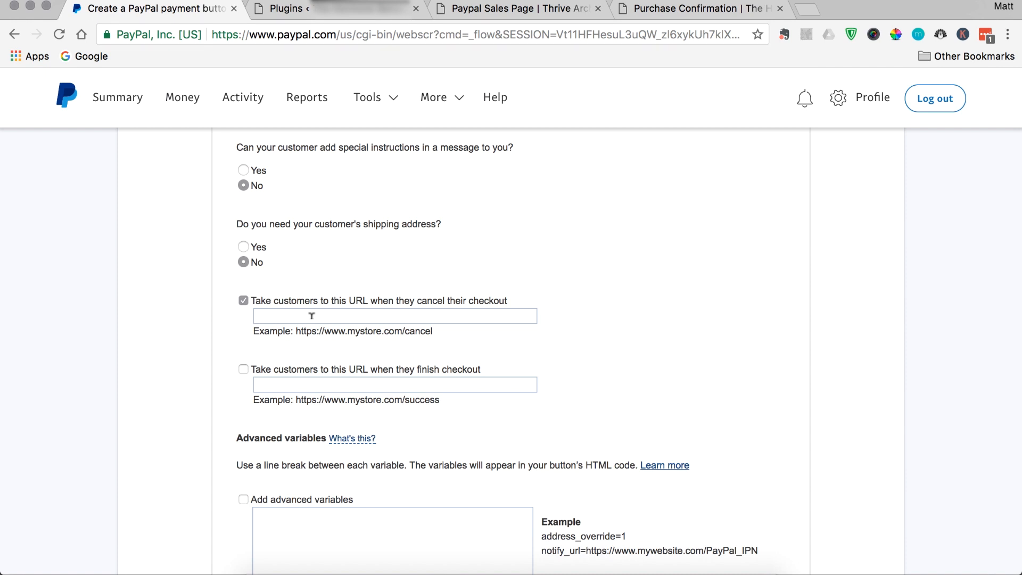
pyautogui.moveTo(246, 353)
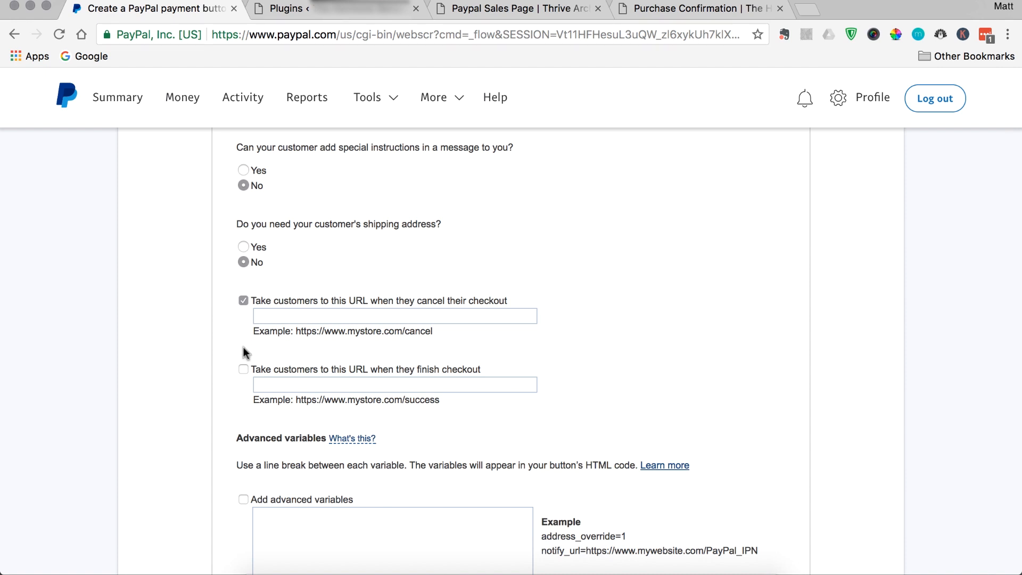
pyautogui.moveTo(224, 375)
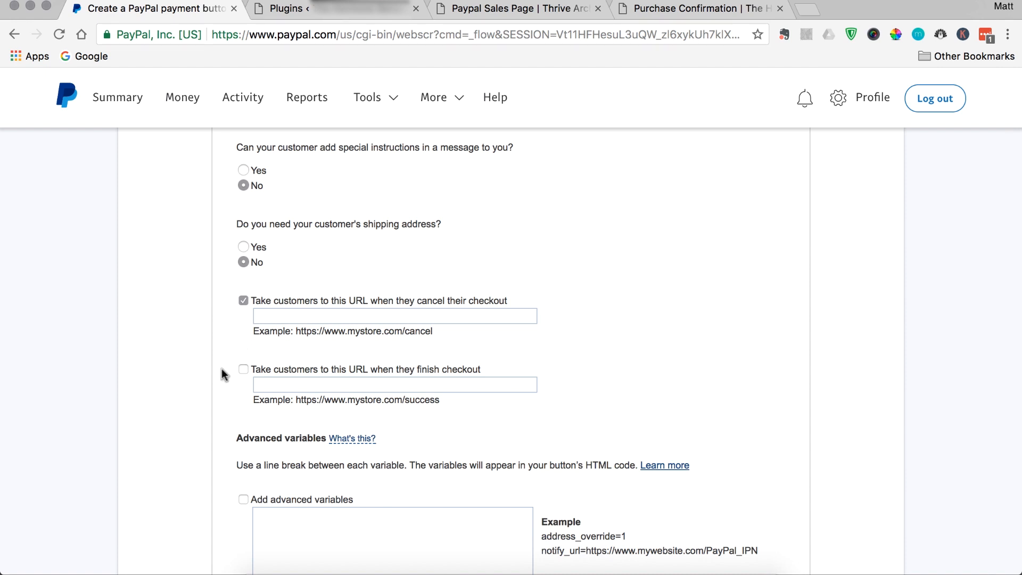
pyautogui.scroll(-3)
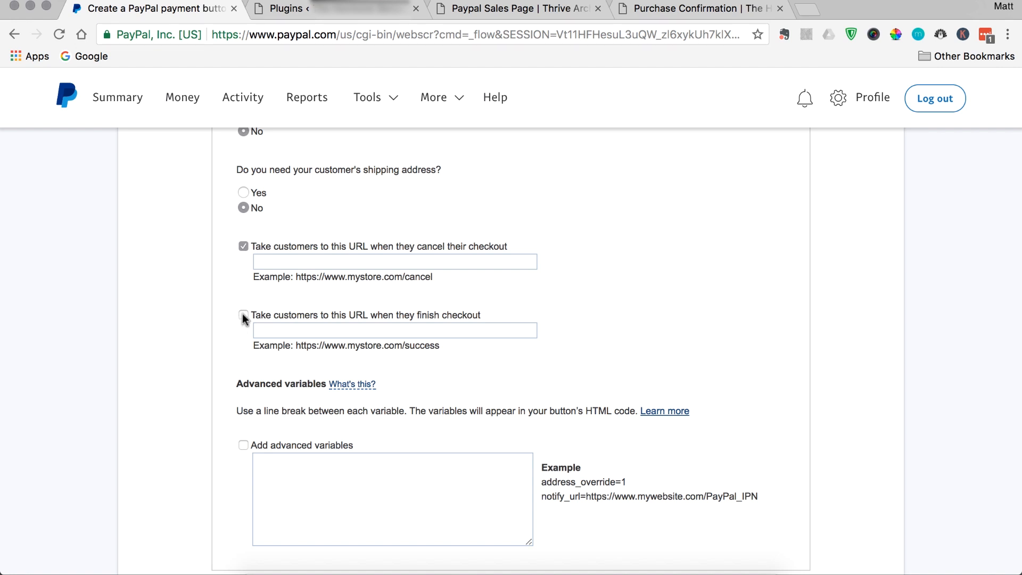
pyautogui.click(244, 314)
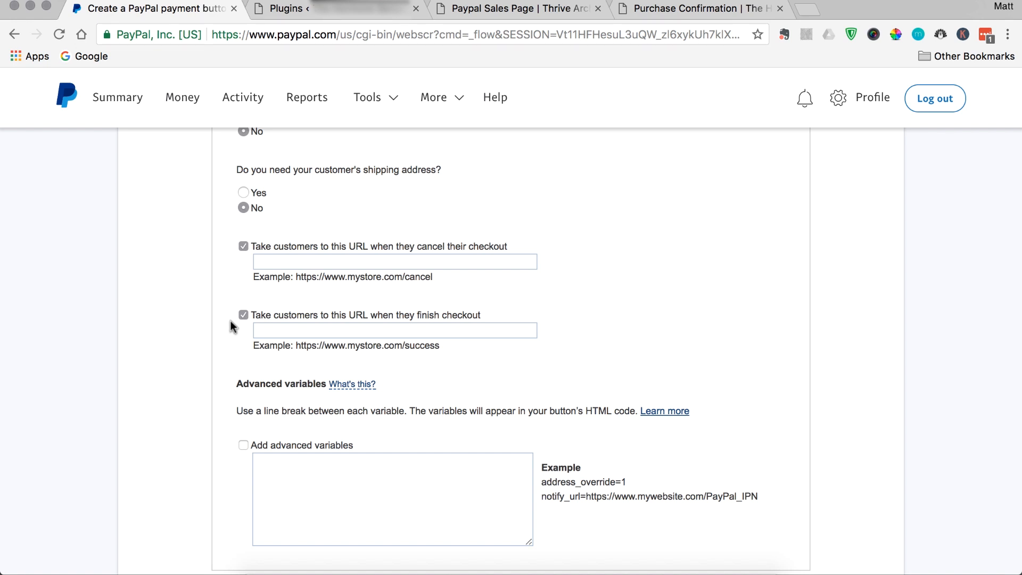
pyautogui.moveTo(247, 329)
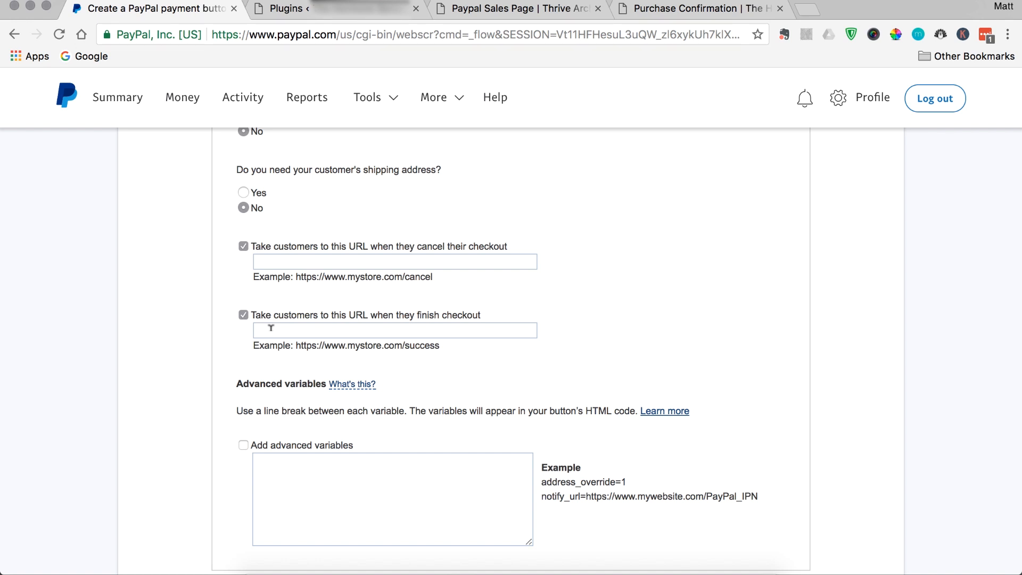
# Copy the Purchase Confirmation page's URL into the finished-checkout redirect field.
pyautogui.scroll(-3)
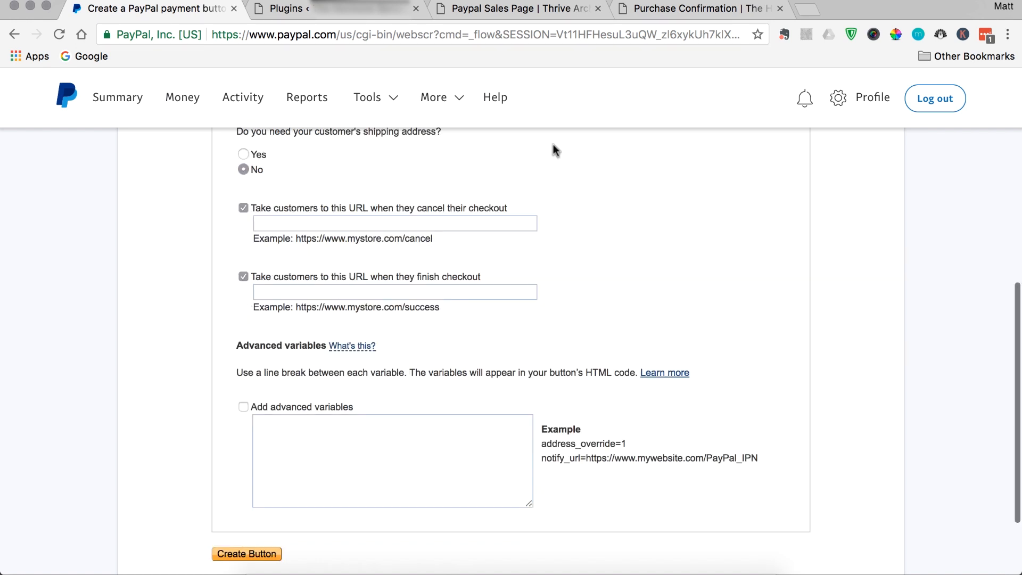
pyautogui.click(697, 9)
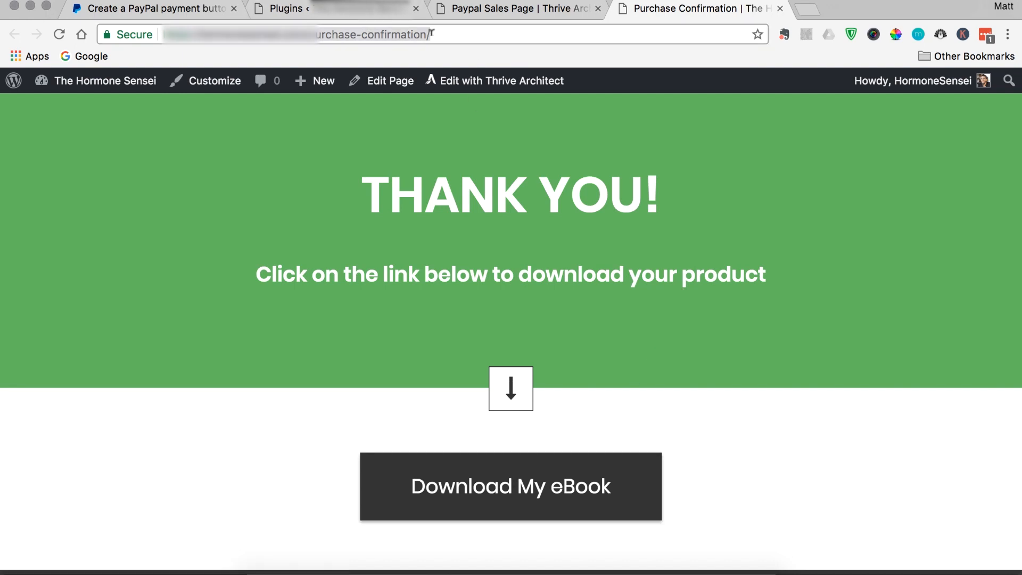
pyautogui.click(153, 9)
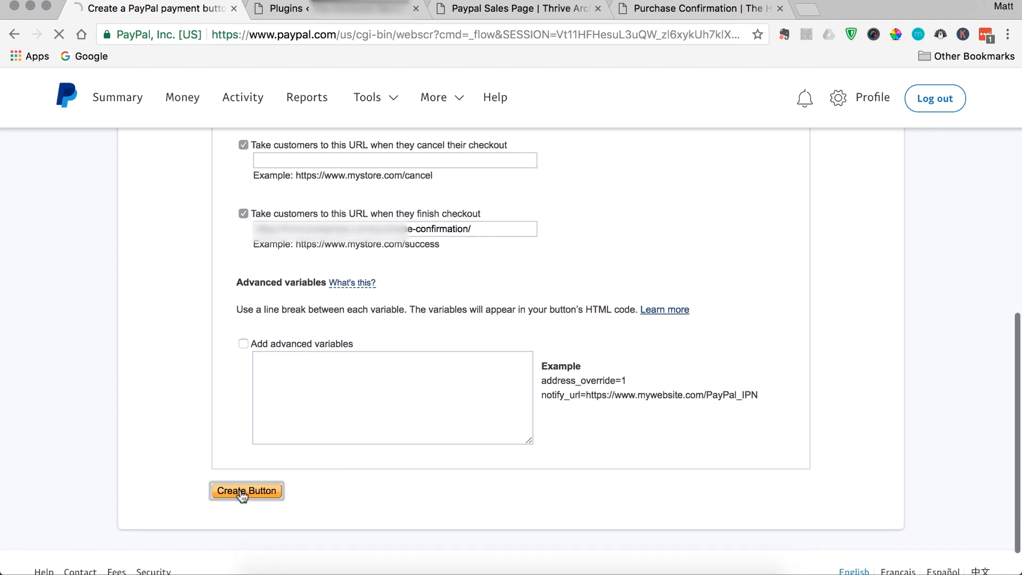
# Generate the Buy Now button, check its email link, then select the website HTML code.
pyautogui.click(246, 490)
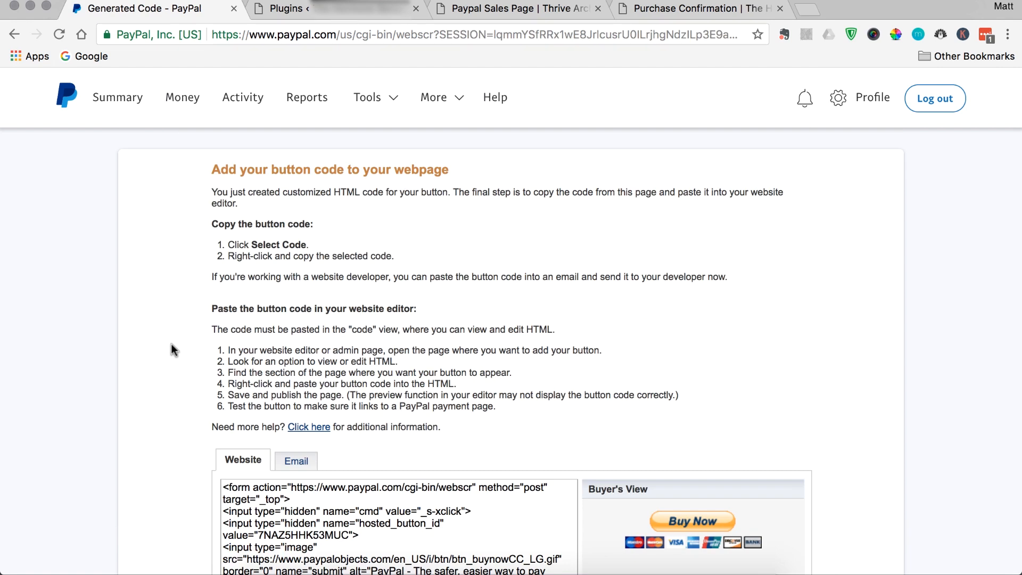
pyautogui.scroll(-3)
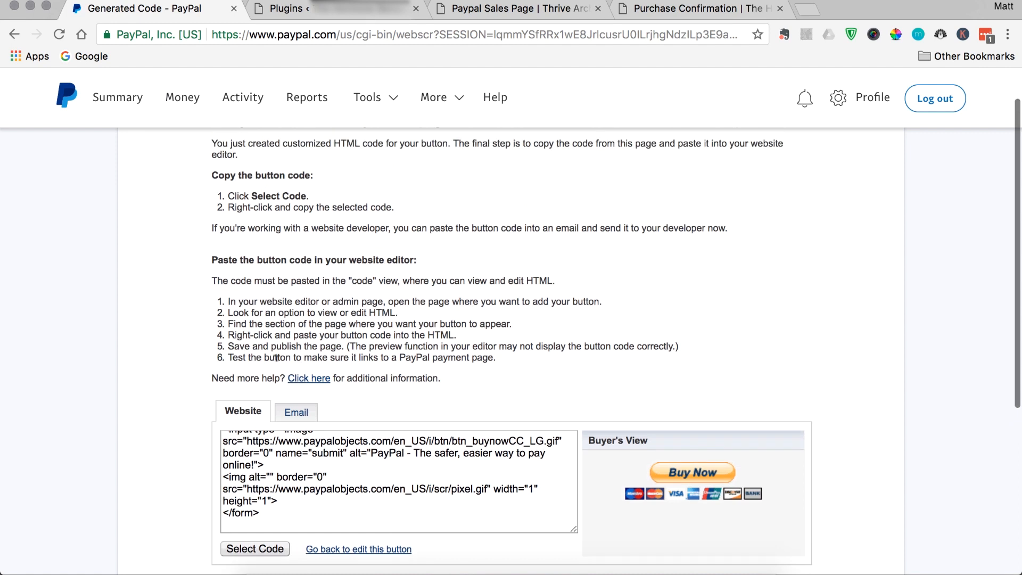
pyautogui.click(296, 411)
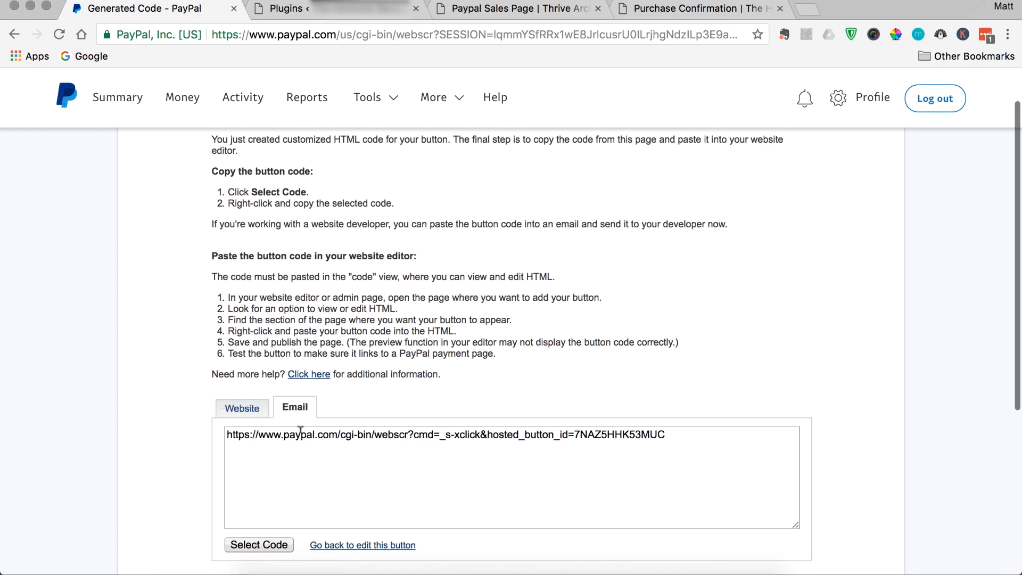
pyautogui.click(242, 406)
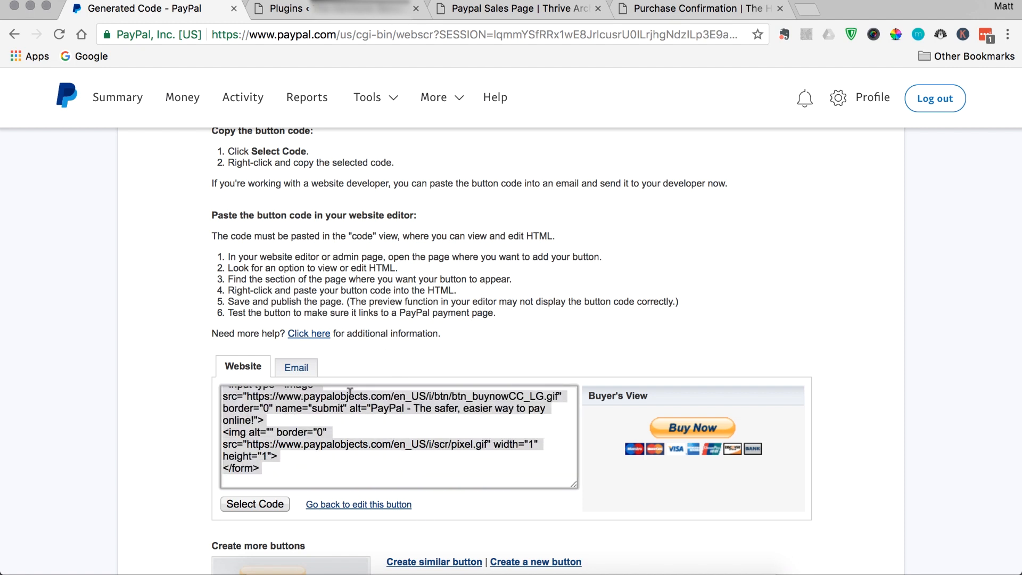
pyautogui.click(517, 9)
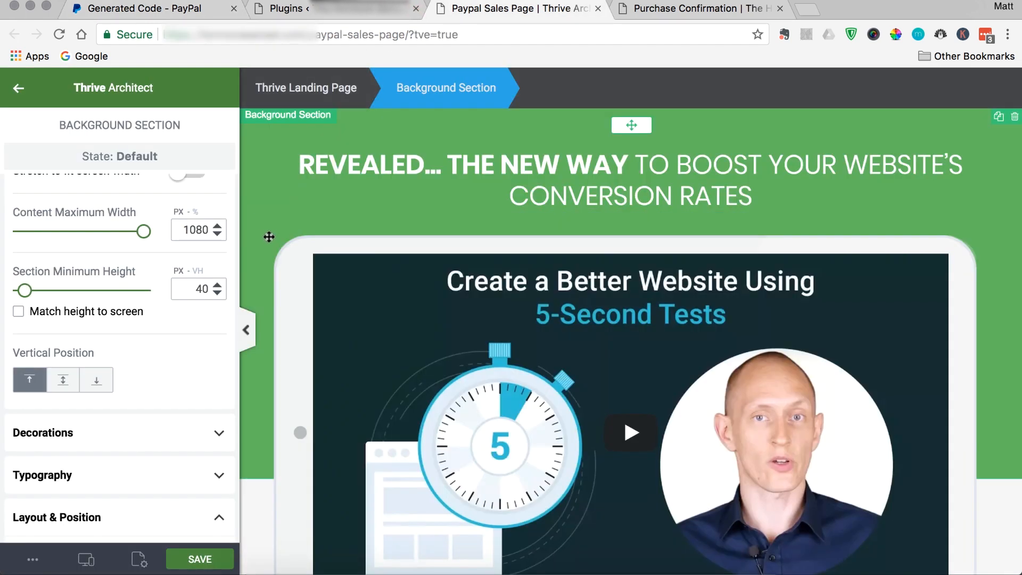
# Add a Custom HTML element above the BUY NOW! button and paste the PayPal form code.
pyautogui.scroll(-3)
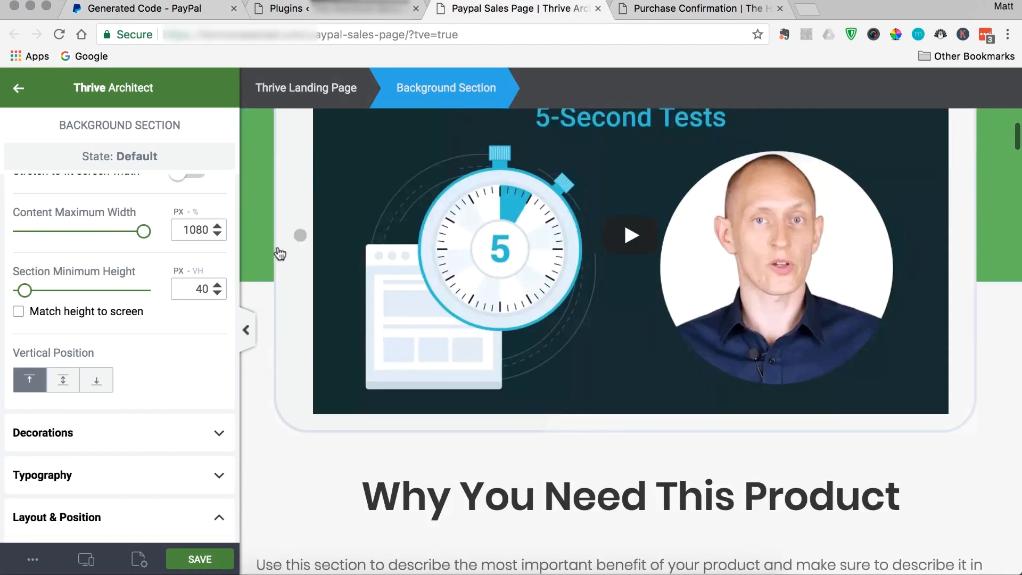
pyautogui.scroll(-3)
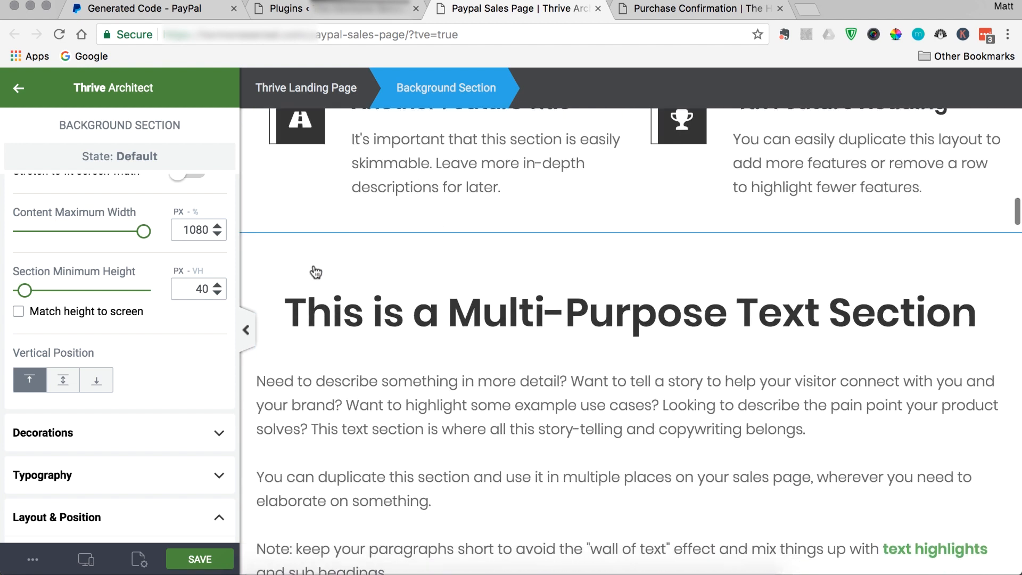
pyautogui.scroll(-3)
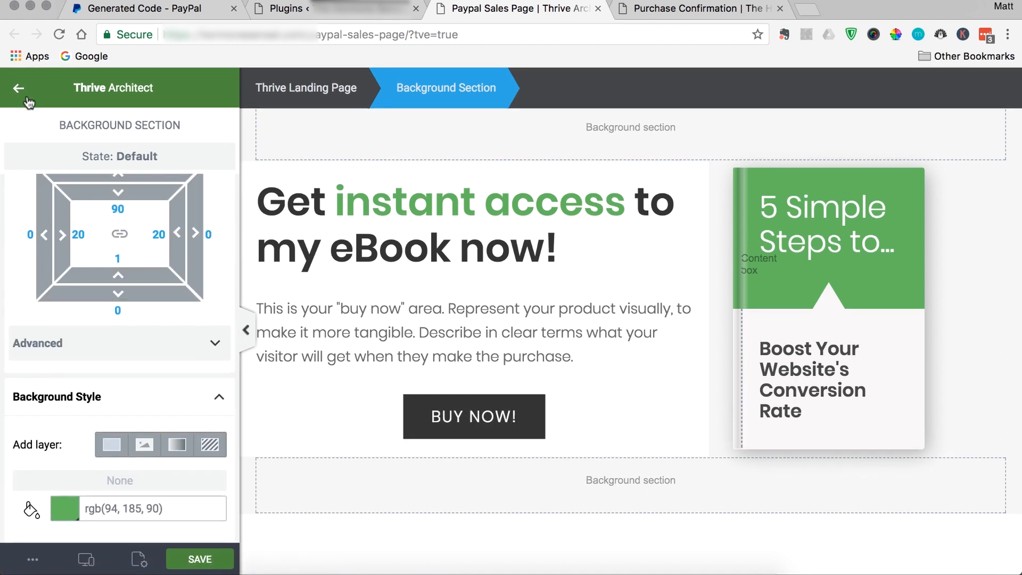
pyautogui.click(19, 88)
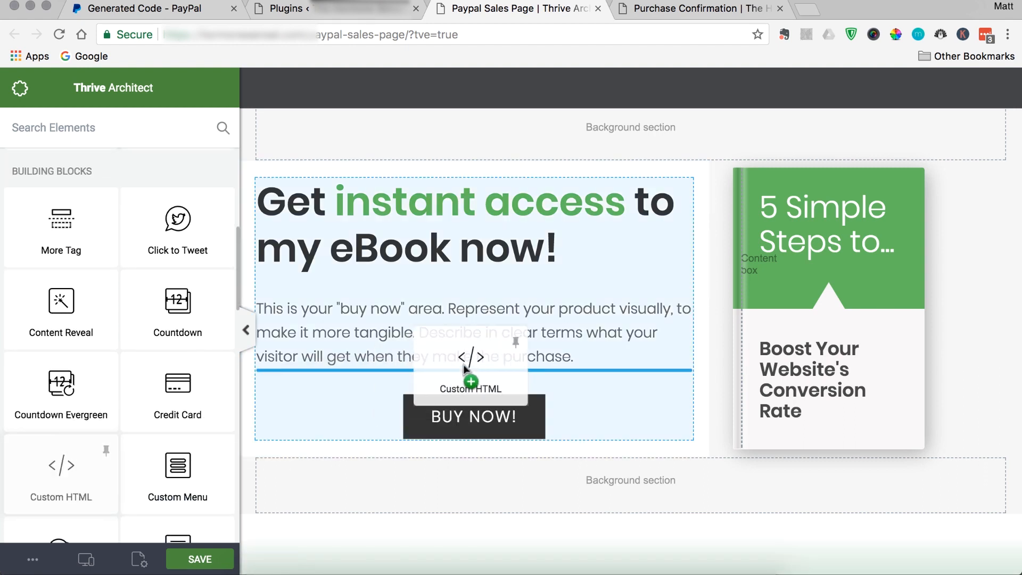
pyautogui.click(470, 357)
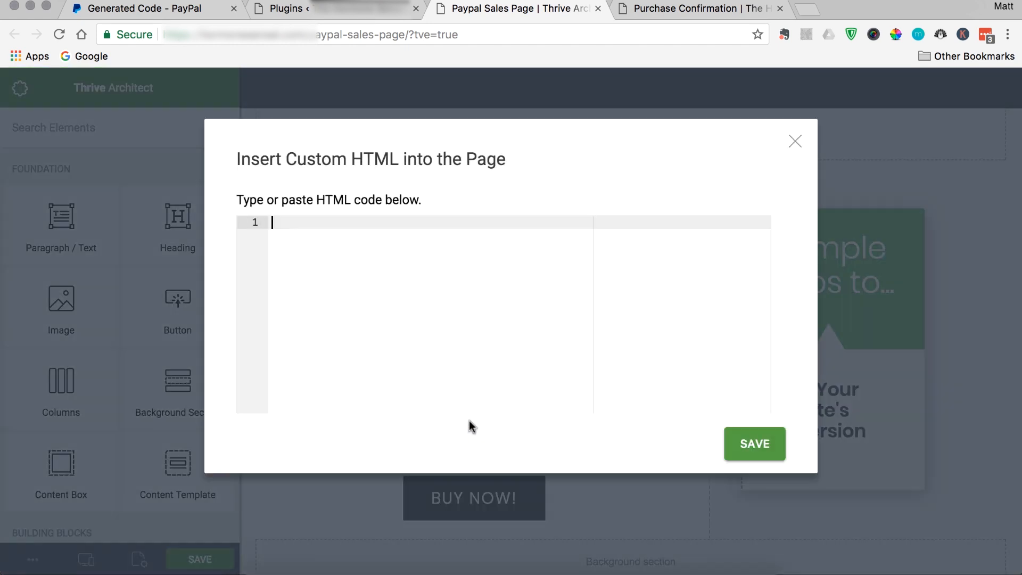
pyautogui.write('<form action="https://www.paypal.com/cgi-bin/webscr" method="post" target="_top">')
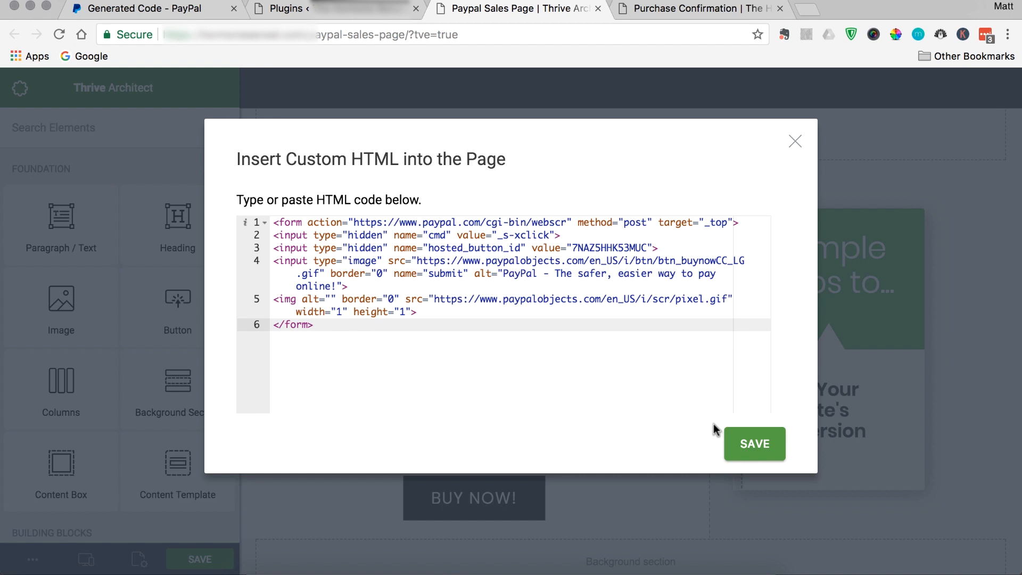
# Save the HTML block, centre it and shrink its max width to about 181 px.
pyautogui.click(754, 444)
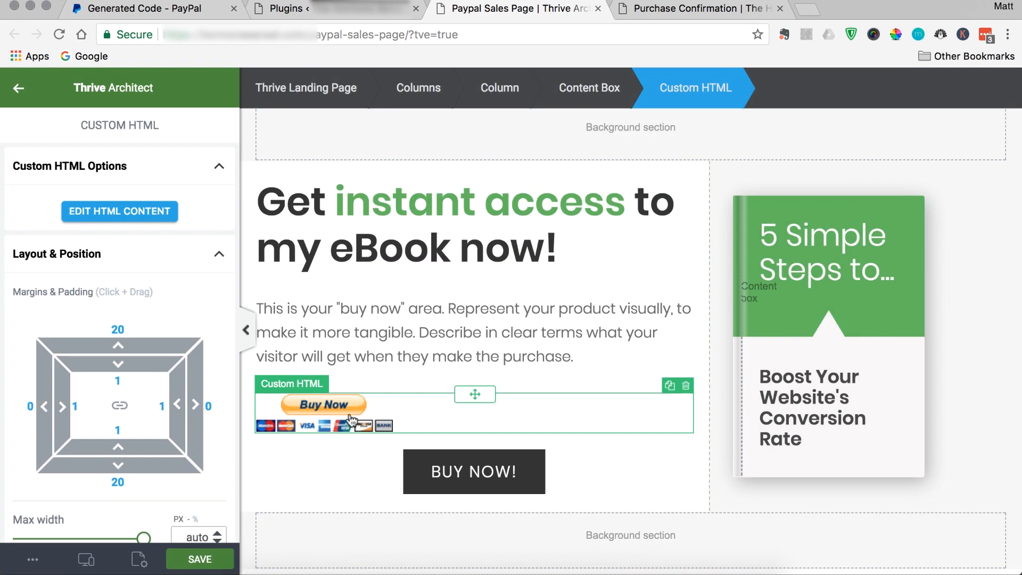
pyautogui.moveTo(351, 419)
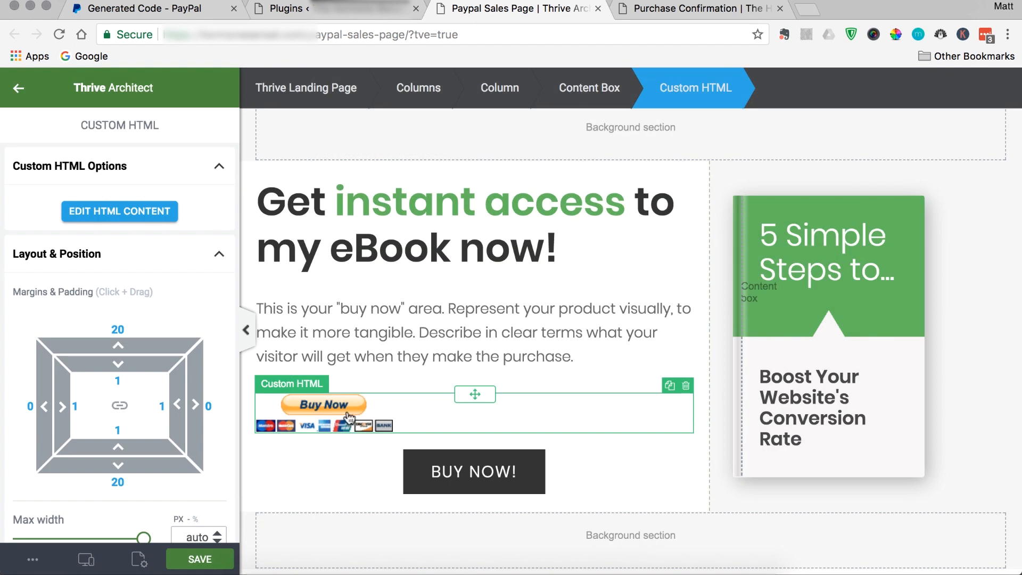
pyautogui.moveTo(181, 484)
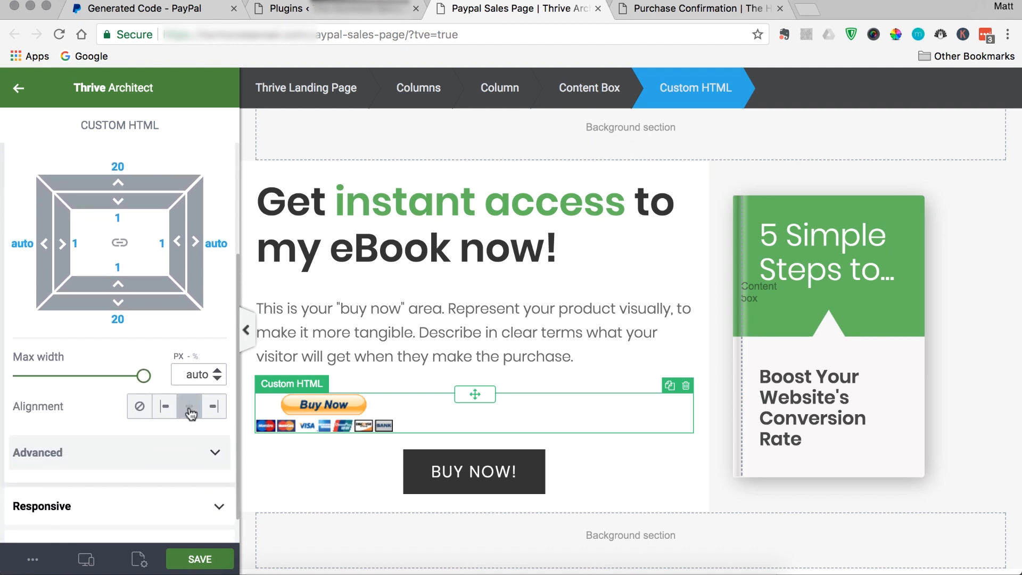
pyautogui.moveTo(145, 374); pyautogui.dragTo(60, 376)
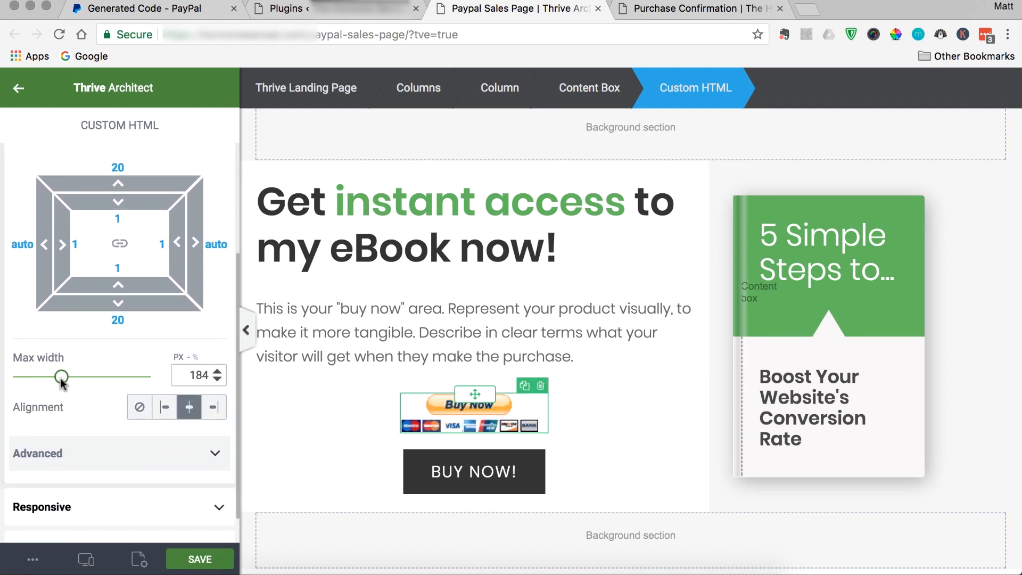
pyautogui.moveTo(61, 378); pyautogui.dragTo(59, 379)
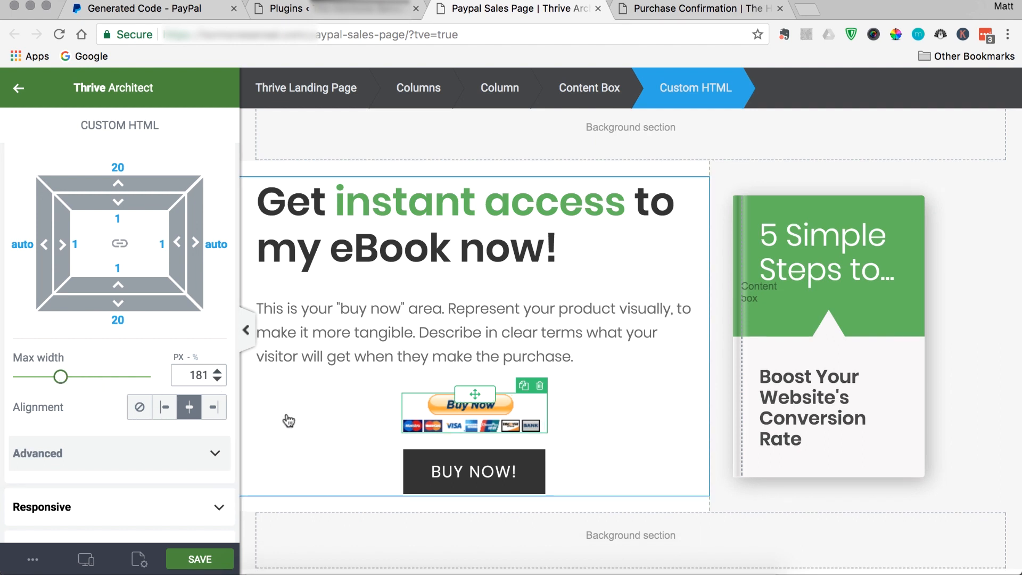
pyautogui.moveTo(424, 415)
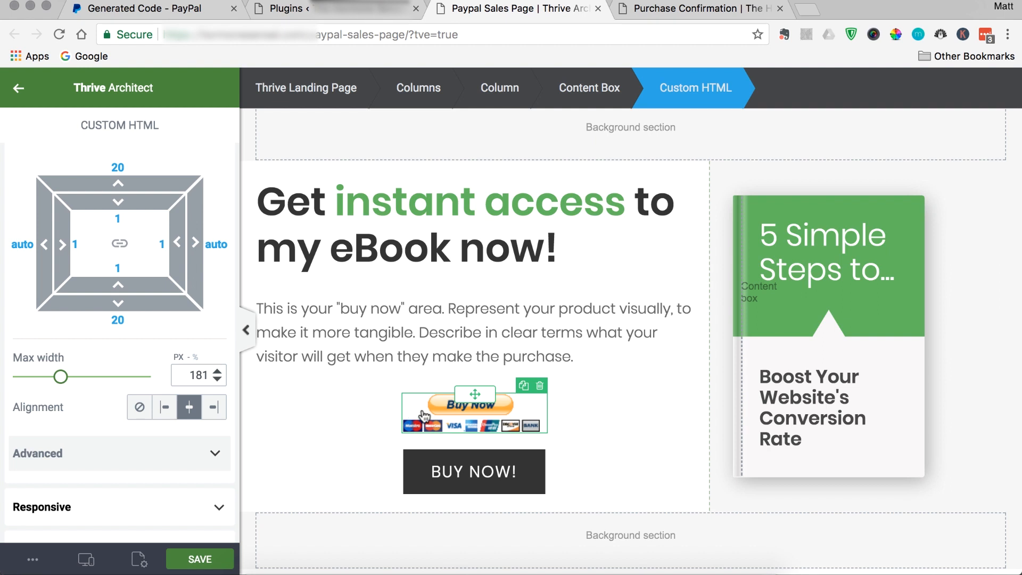
pyautogui.moveTo(461, 417)
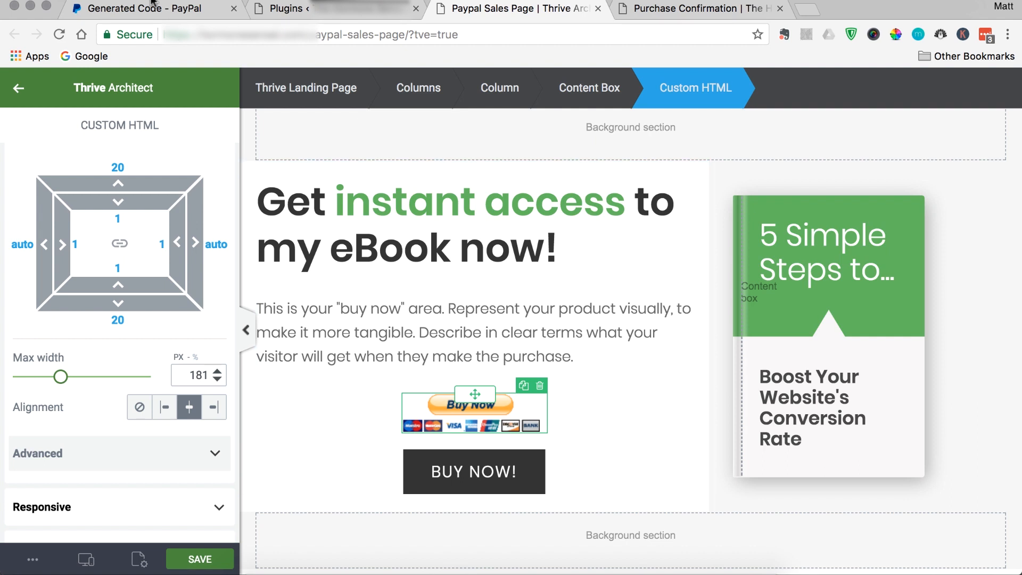
# Copy the PayPal button's email payment link and return to the Thrive Architect editor.
pyautogui.click(137, 9)
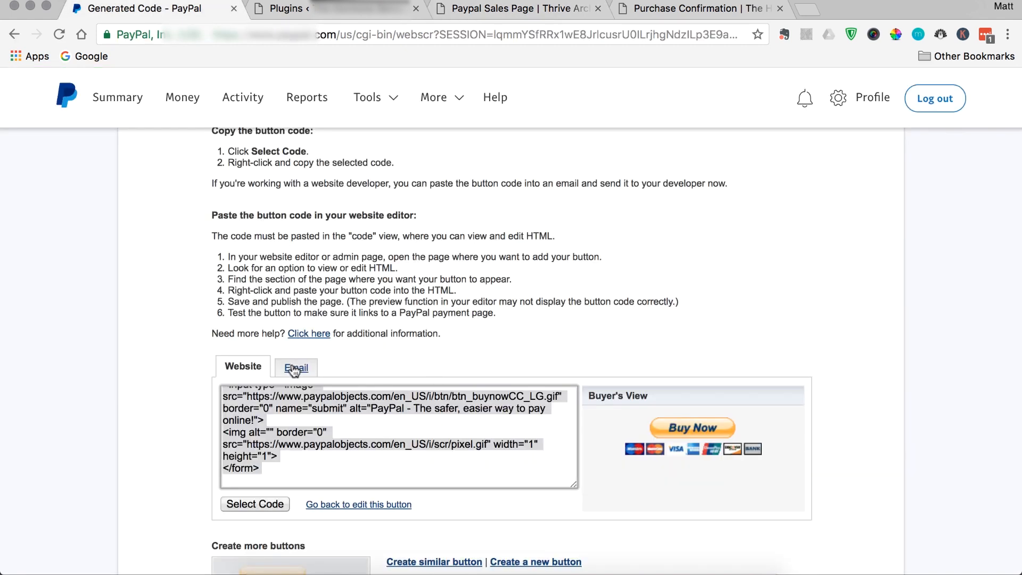
pyautogui.click(294, 366)
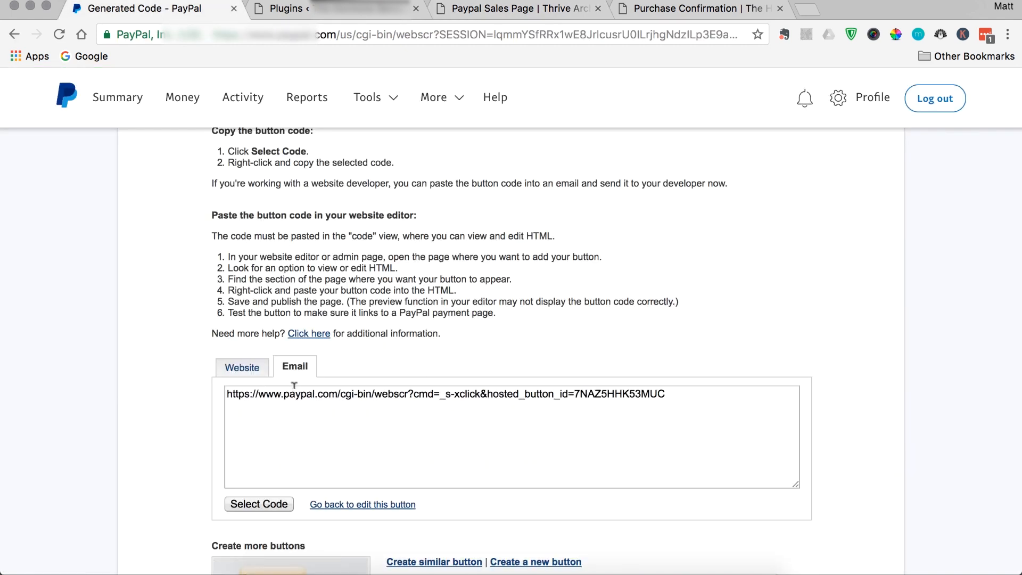
pyautogui.click(259, 504)
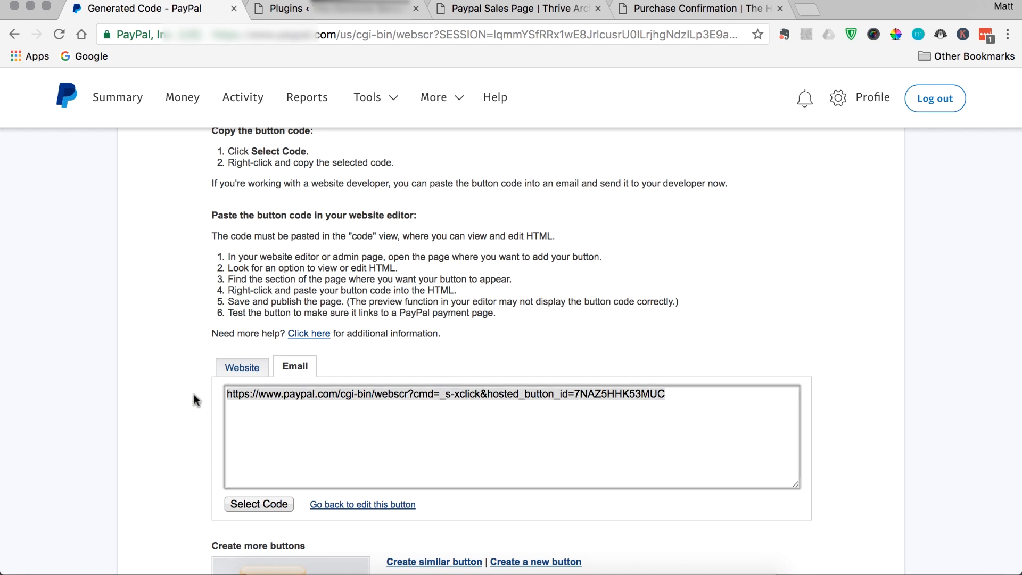
pyautogui.click(518, 9)
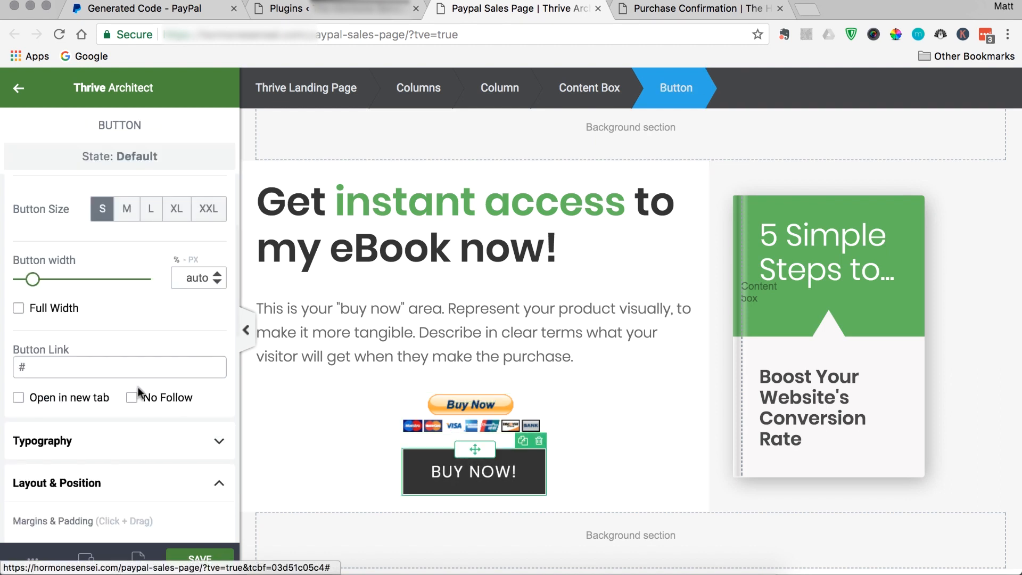
# Collapse the size and margin panels to reach the BUY NOW! button's Animation & Action options.
pyautogui.click(57, 482)
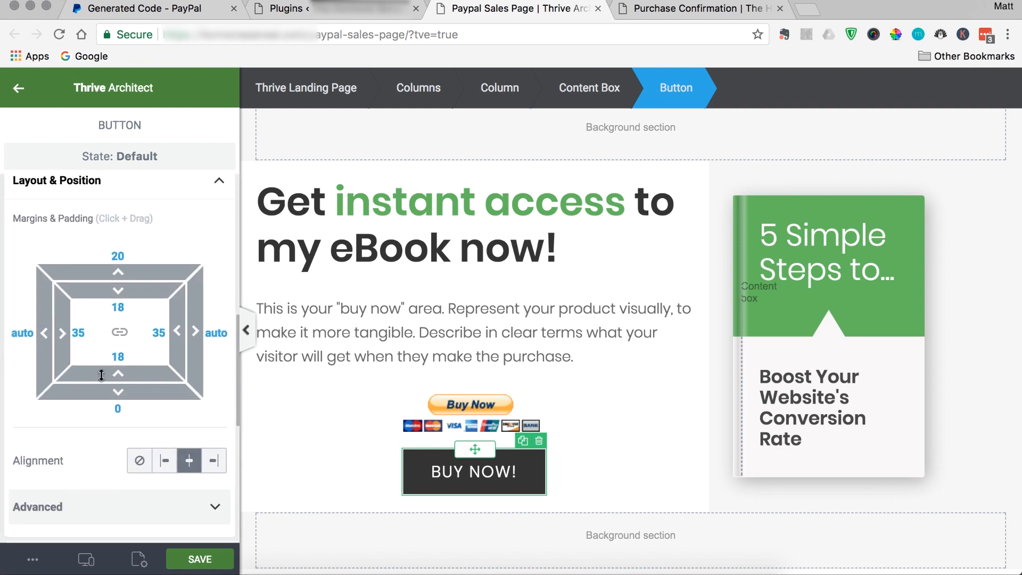
pyautogui.click(57, 181)
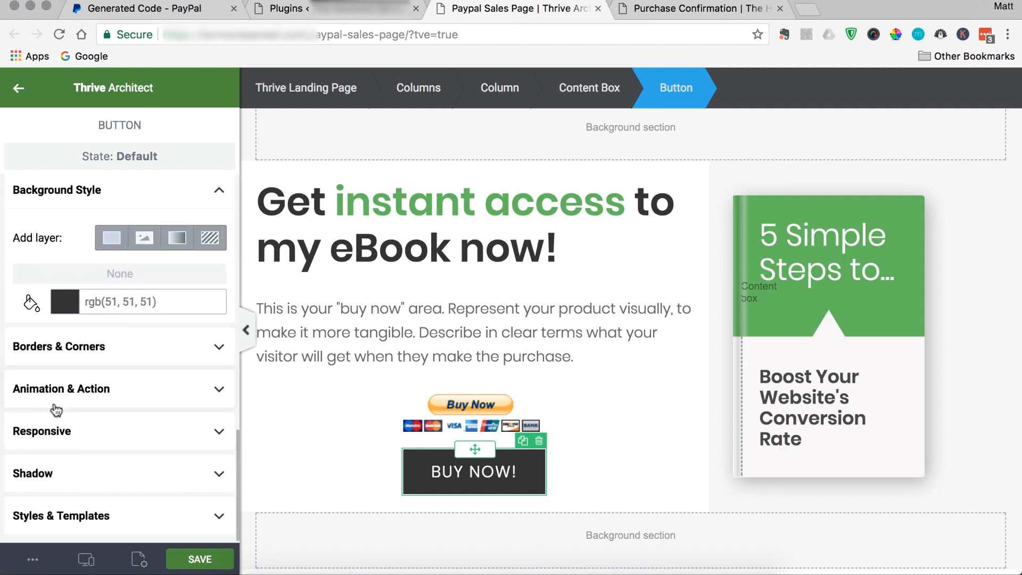
pyautogui.scroll(-3)
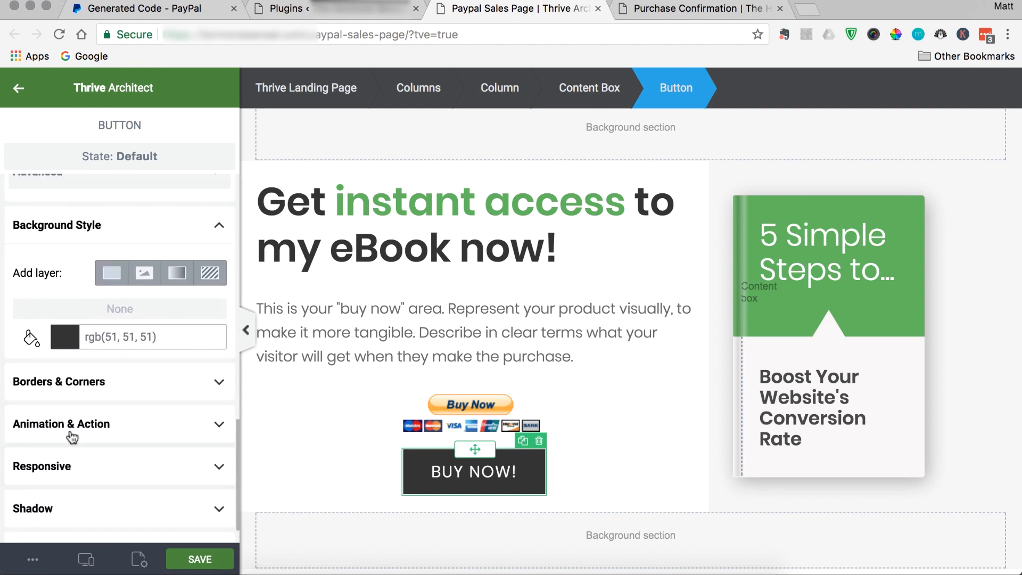
pyautogui.click(60, 424)
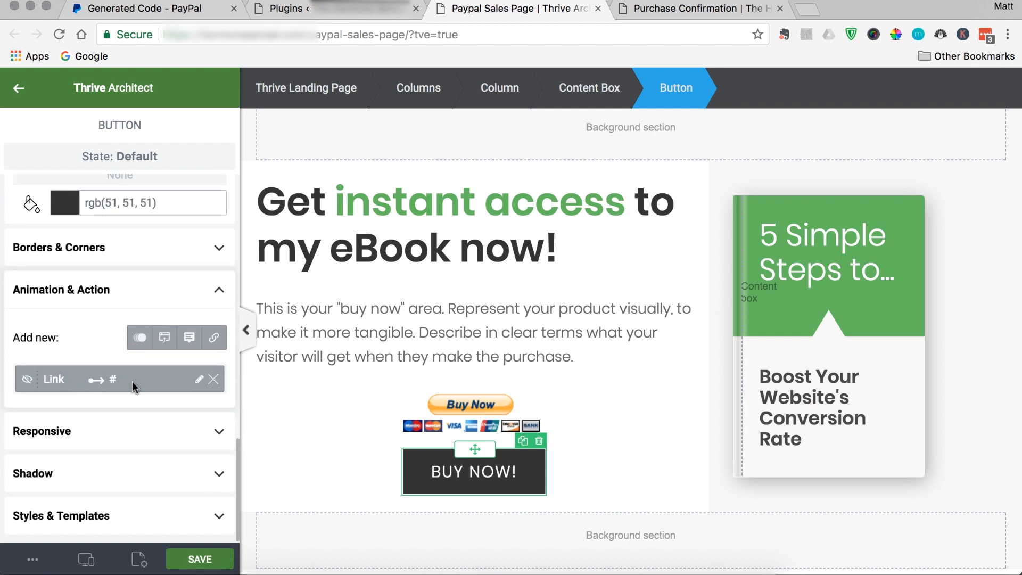
# Link the BUY NOW! button to the PayPal URL (hosted_button_id=7NAZ5HHK53MUC) and save the page.
pyautogui.click(200, 379)
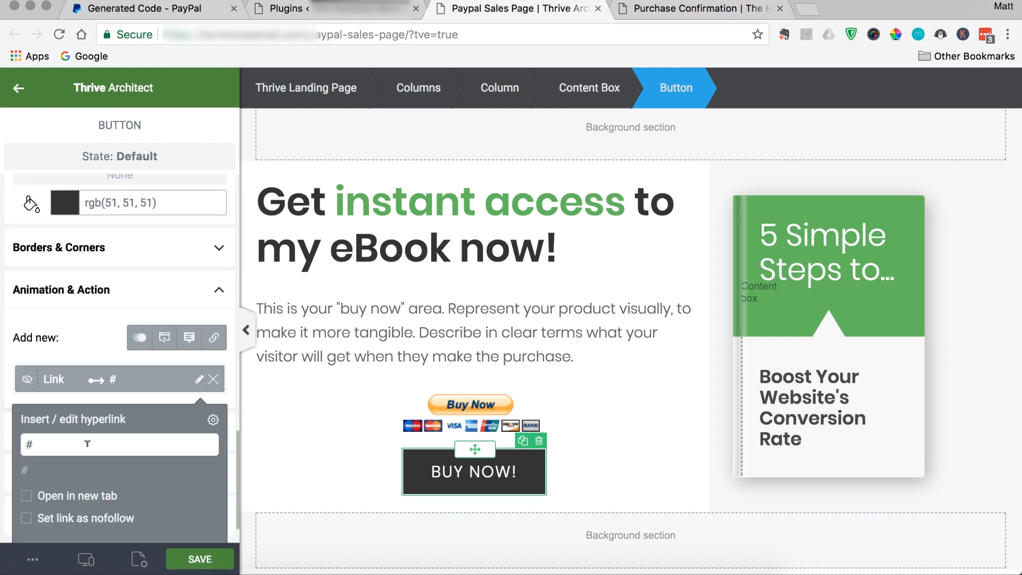
pyautogui.write('https://www.paypal.com/cgi-bin/webscr?cmd=_s-xclick&hosted_button_id=7NAZ5HHK53MUC')
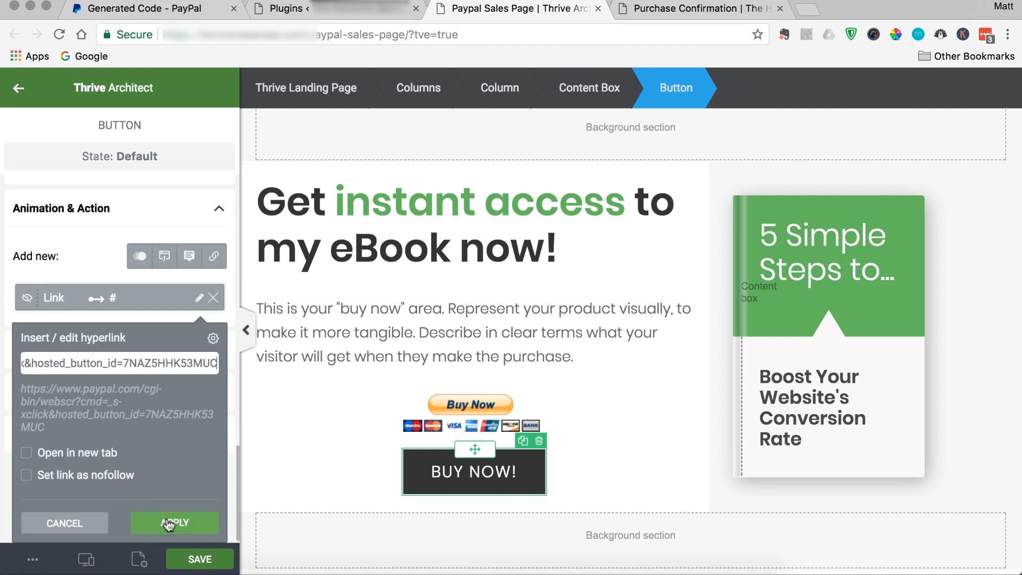
pyautogui.click(174, 522)
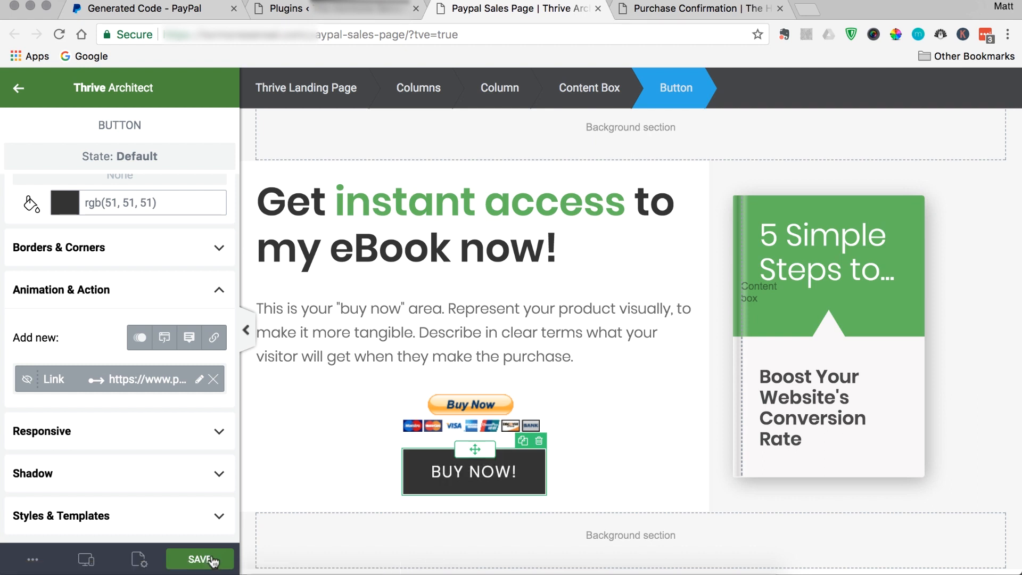
pyautogui.click(200, 559)
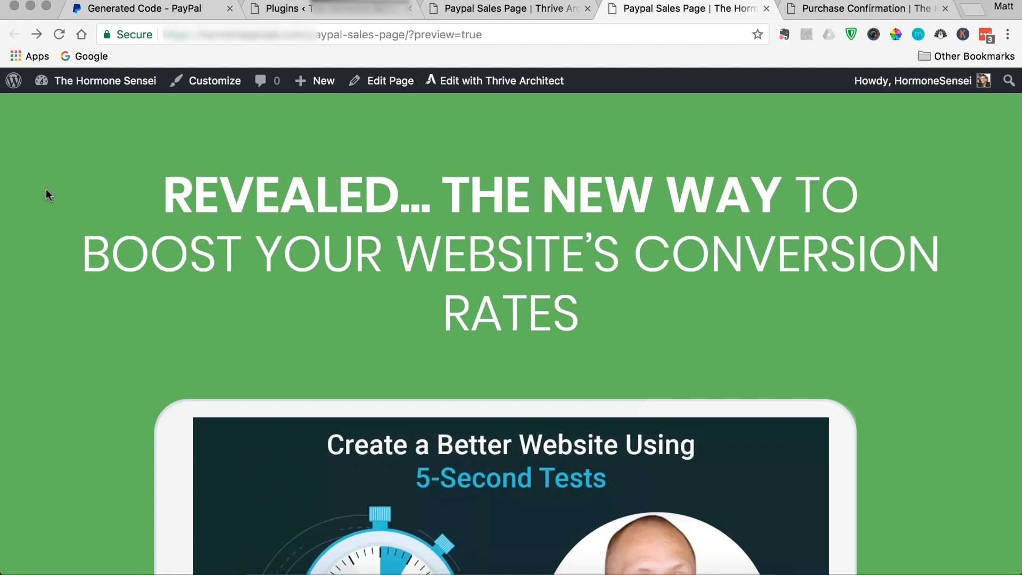
# Scroll the preview to the buy-now section and test the PayPal Buy Now button.
pyautogui.scroll(-3)
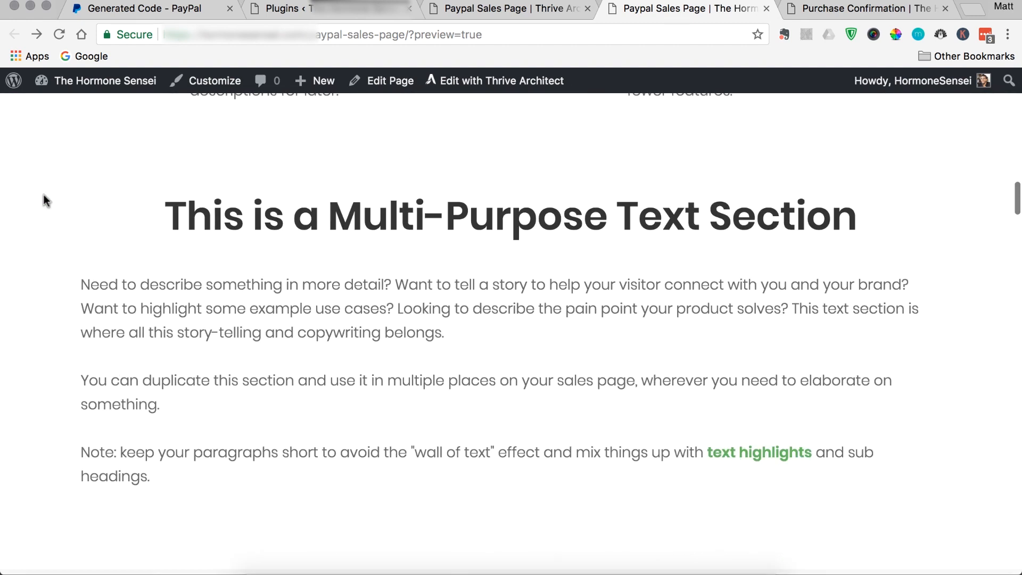
pyautogui.scroll(-3)
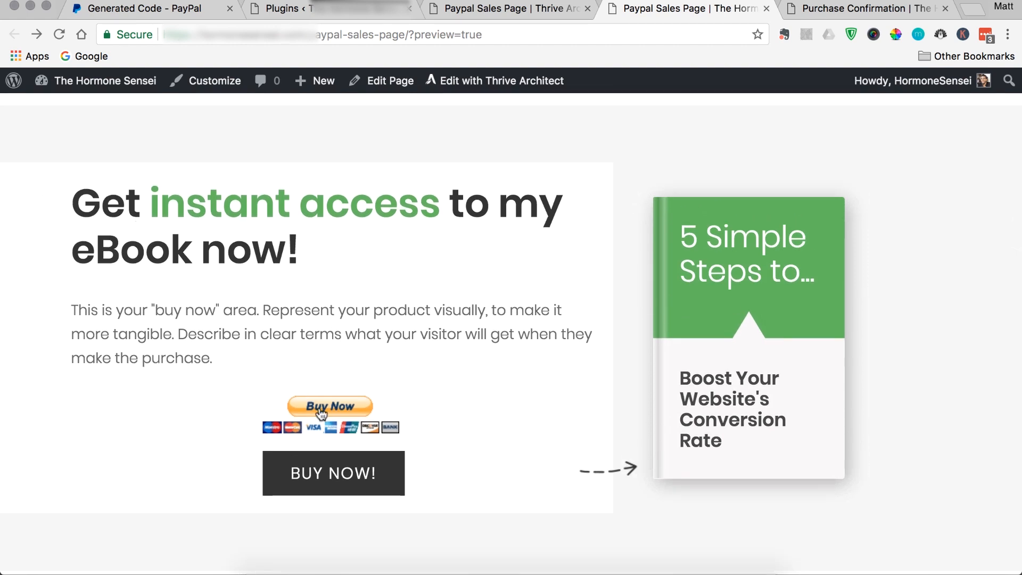
pyautogui.click(330, 406)
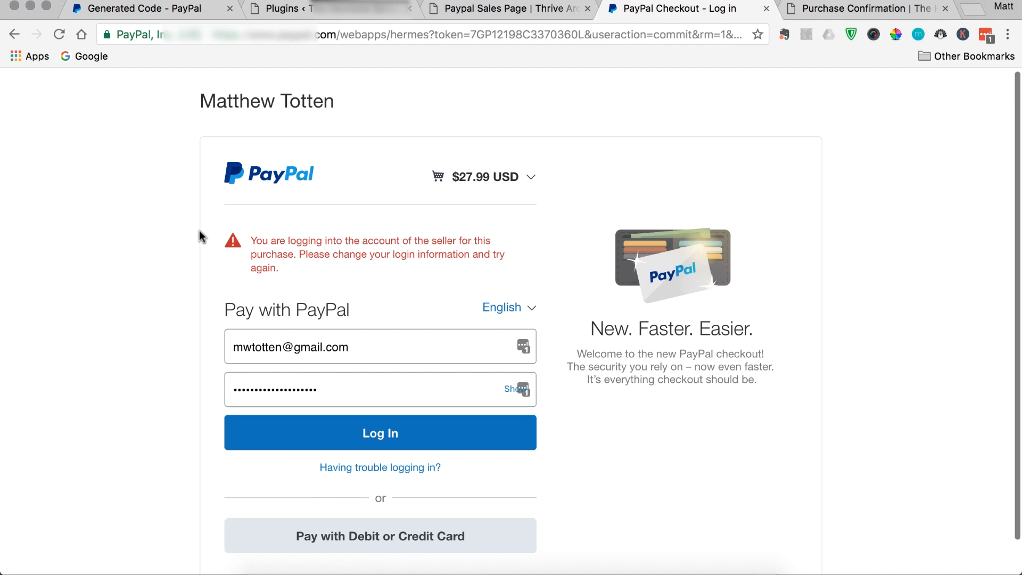
# Scroll the $27.99 USD PayPal checkout page to review the seller-account warning.
pyautogui.scroll(-3)
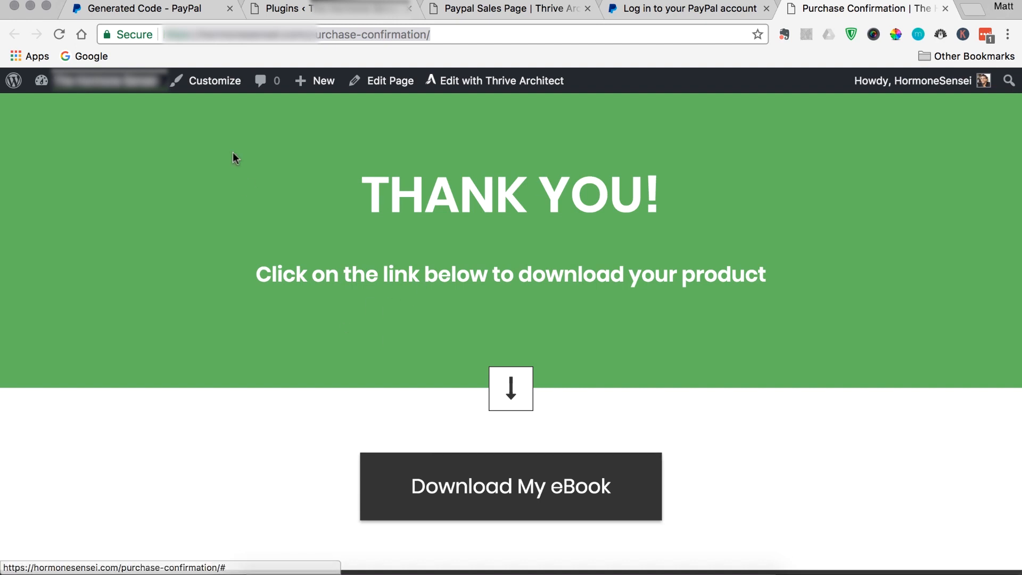
pyautogui.moveTo(268, 411)
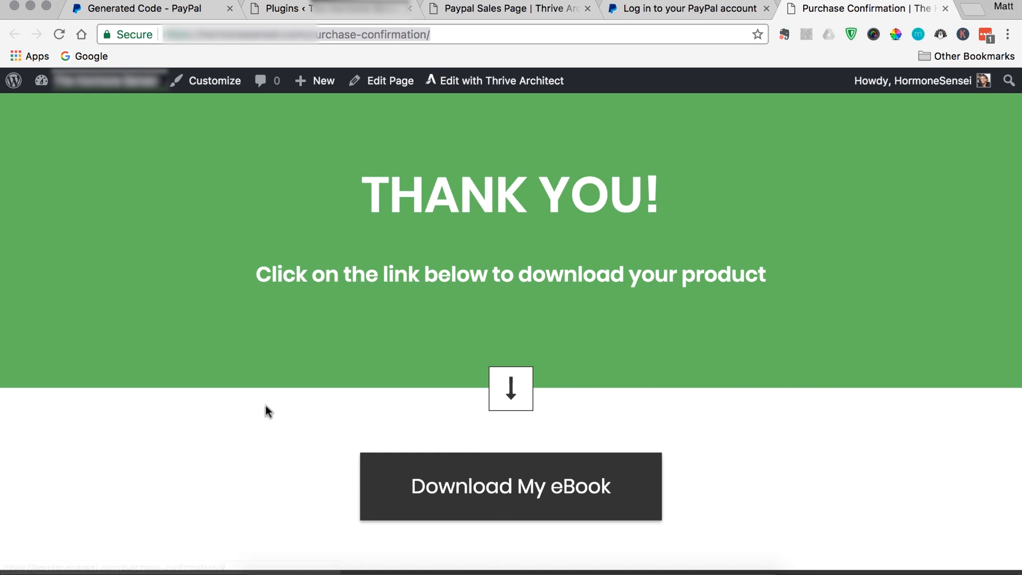
pyautogui.moveTo(139, 229)
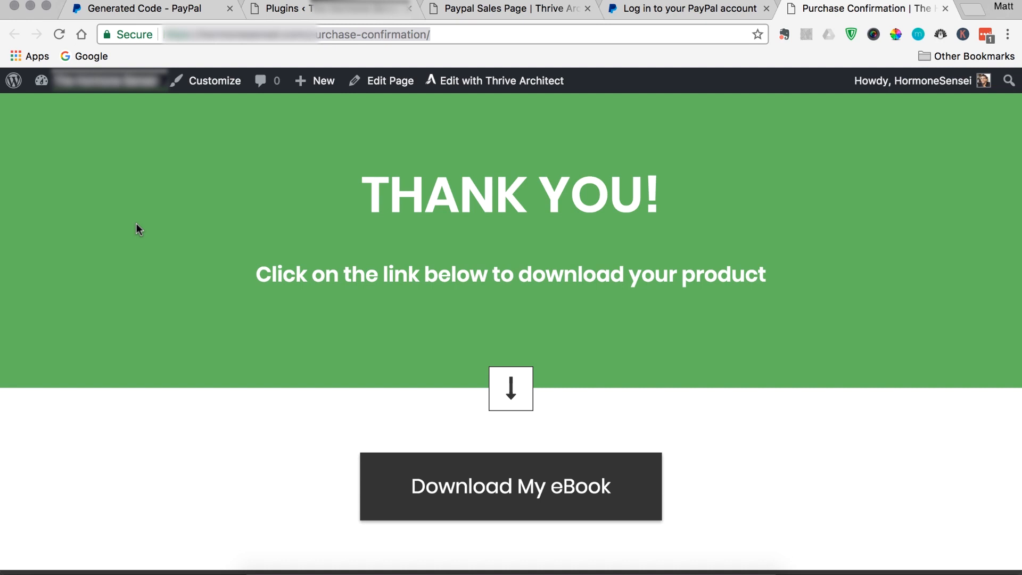